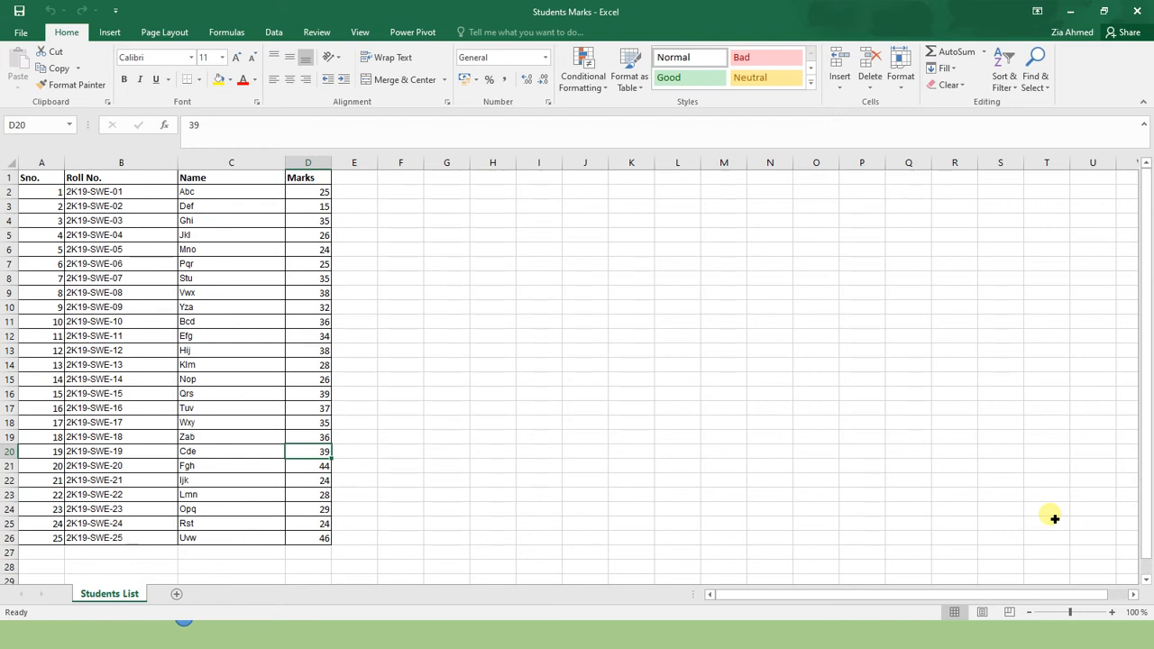
# Select the student marks list from the Sno. header down to the last mark in D26
pyautogui.click(307, 537)
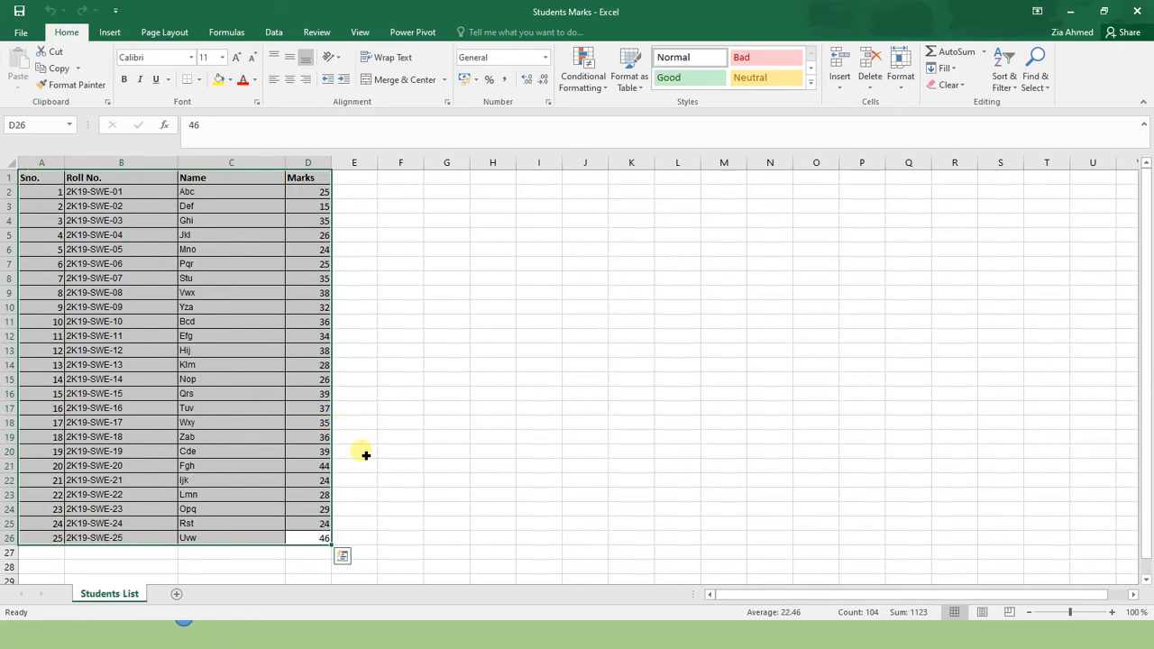
pyautogui.click(353, 451)
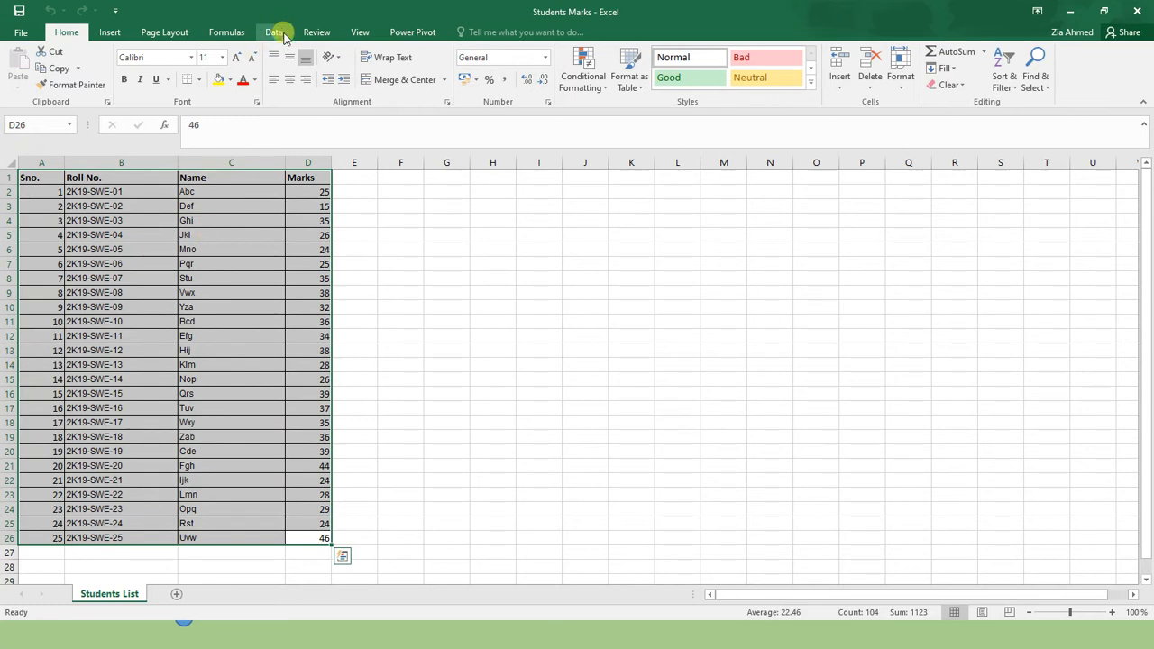
# Turn on header filters from the Data tab and inspect a block of Marks values
pyautogui.click(274, 32)
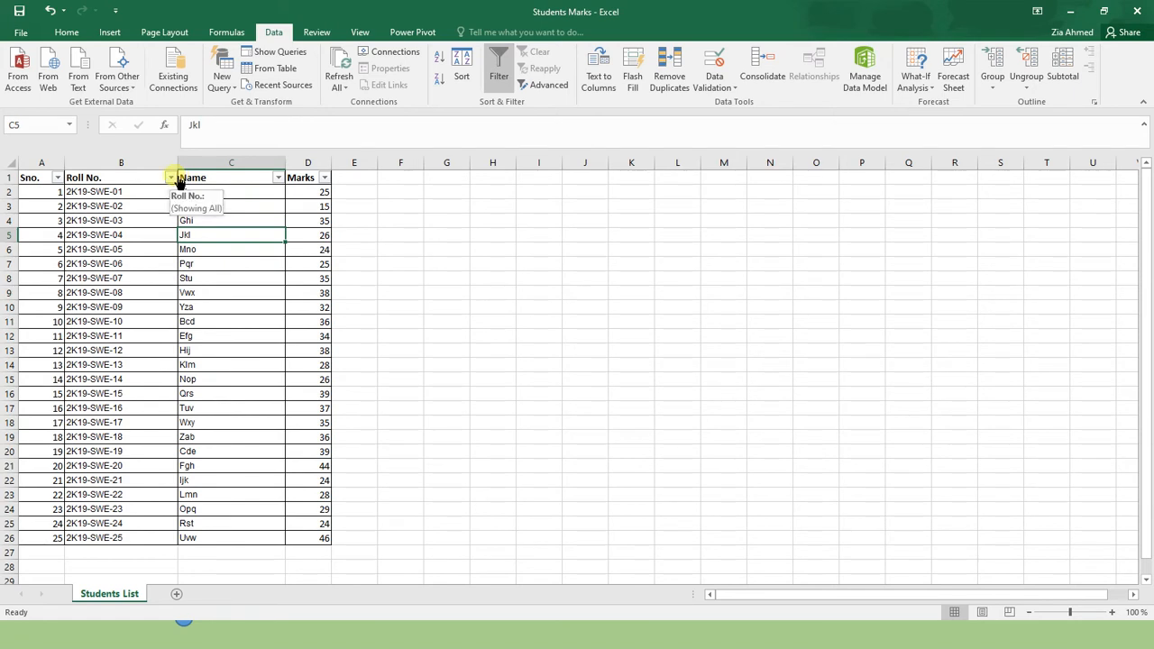
pyautogui.click(324, 177)
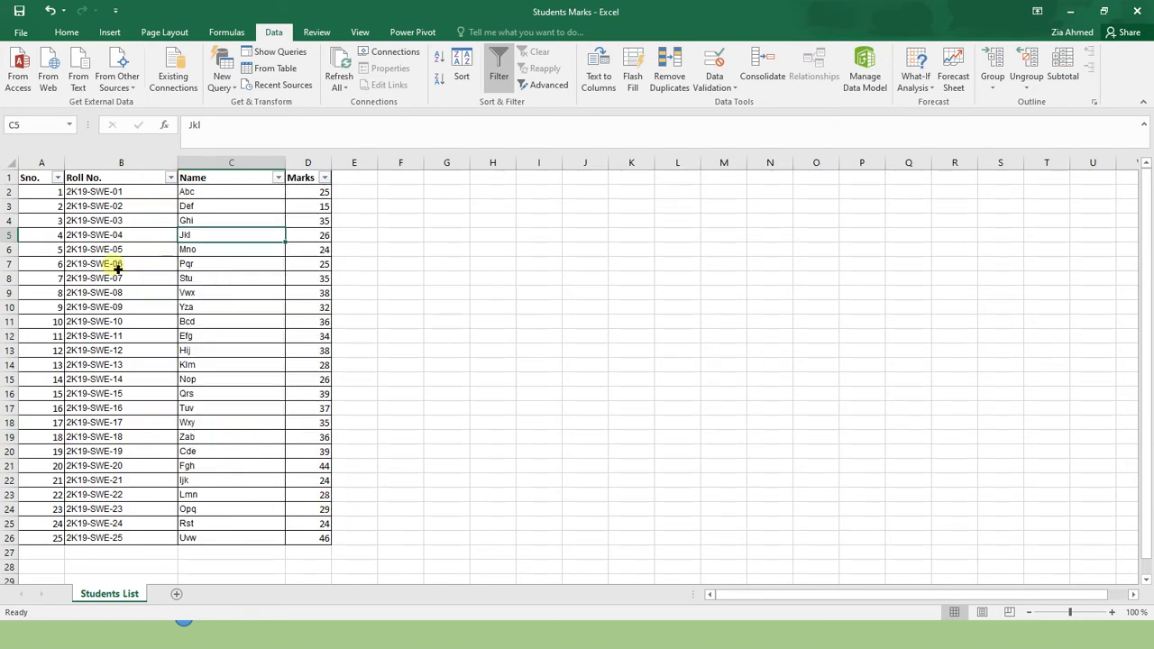
pyautogui.moveTo(231, 234); pyautogui.dragTo(231, 422)
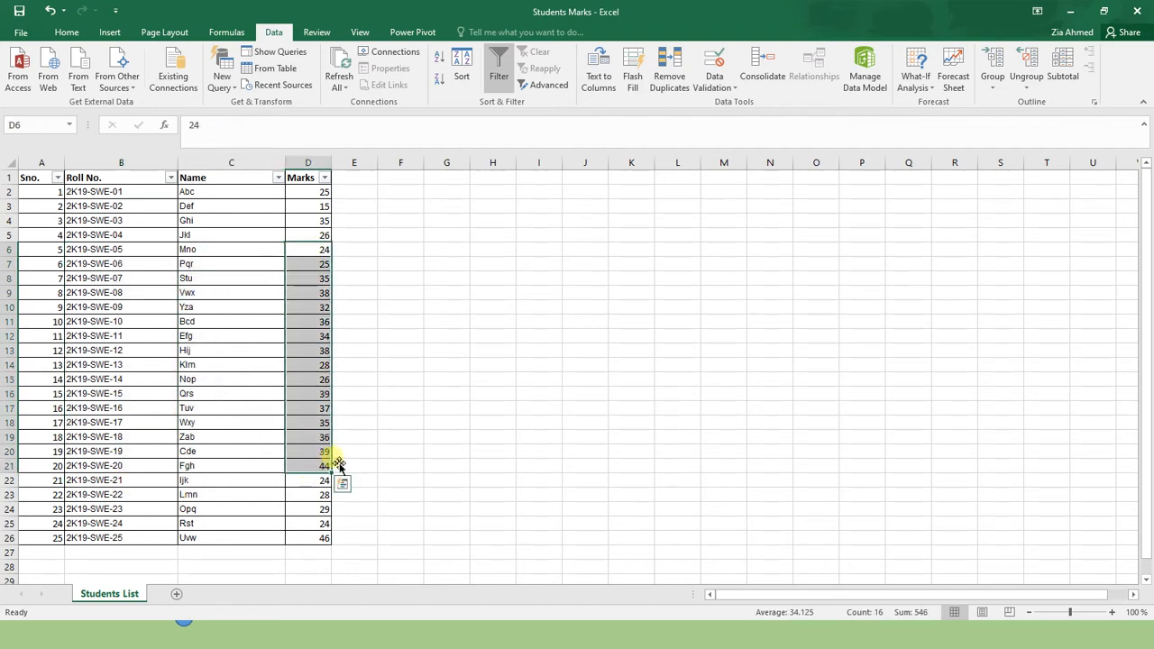
pyautogui.click(353, 451)
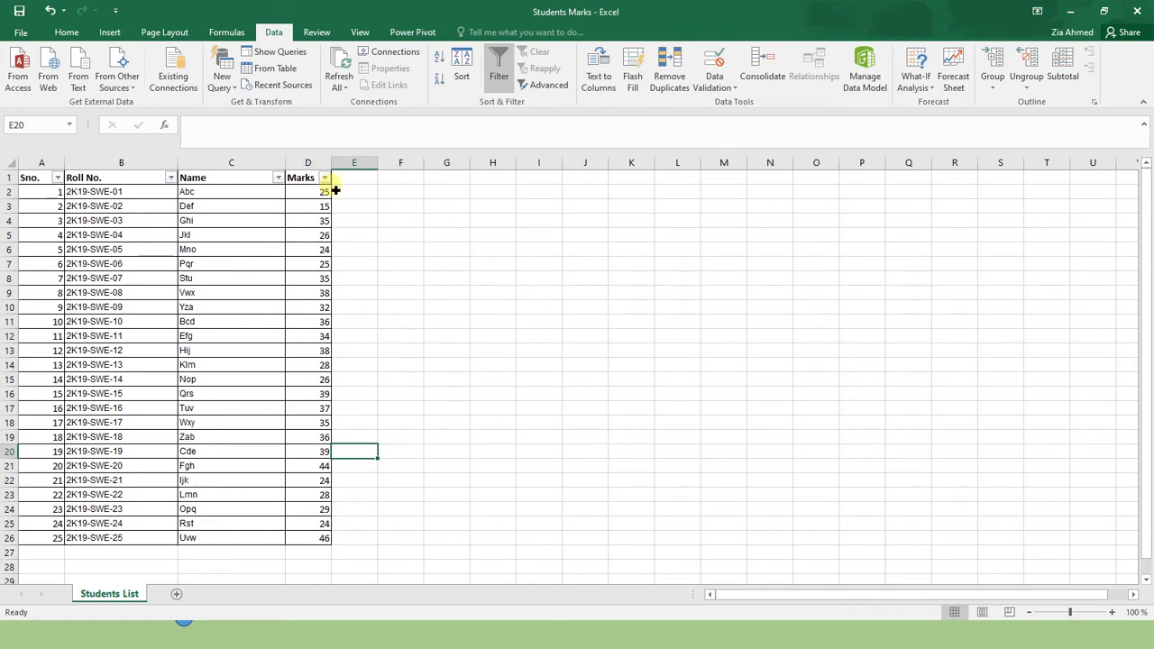
# Sort by Marks ascending, restore Sno. ascending order, then remove the header filters
pyautogui.click(325, 177)
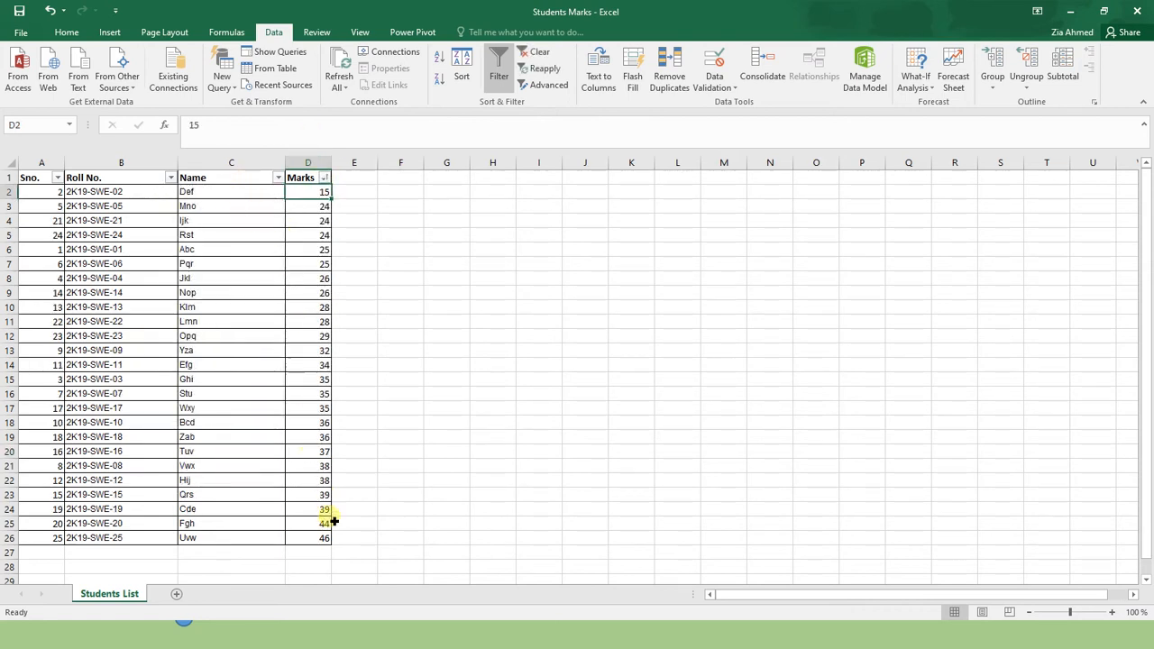
pyautogui.click(325, 177)
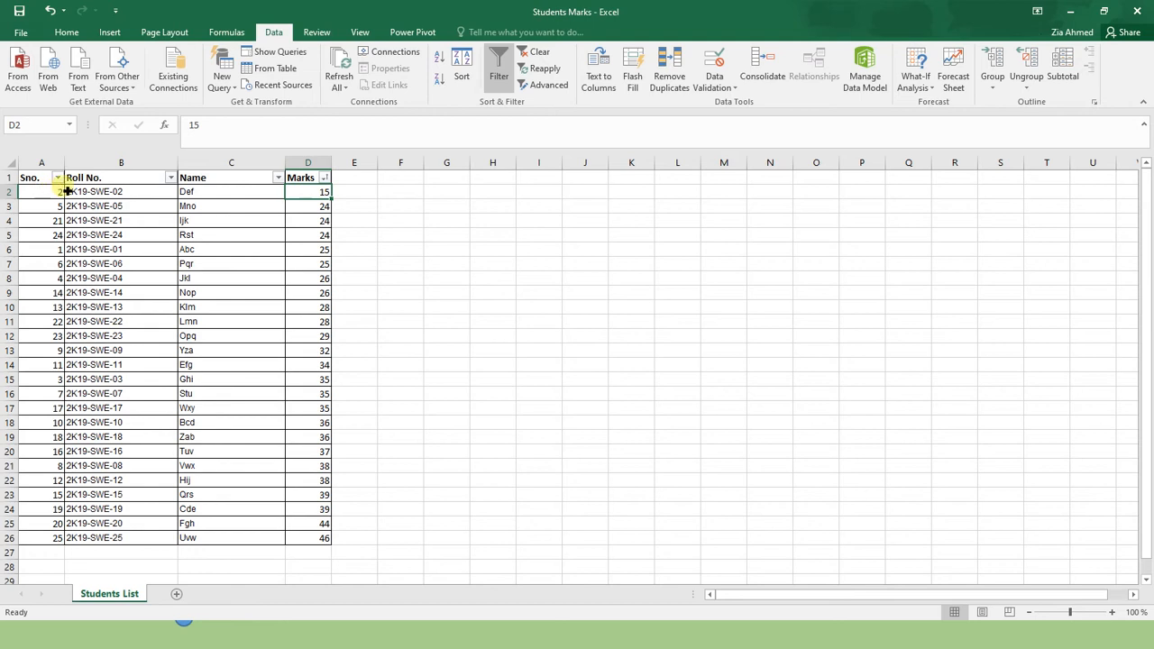
pyautogui.click(57, 177)
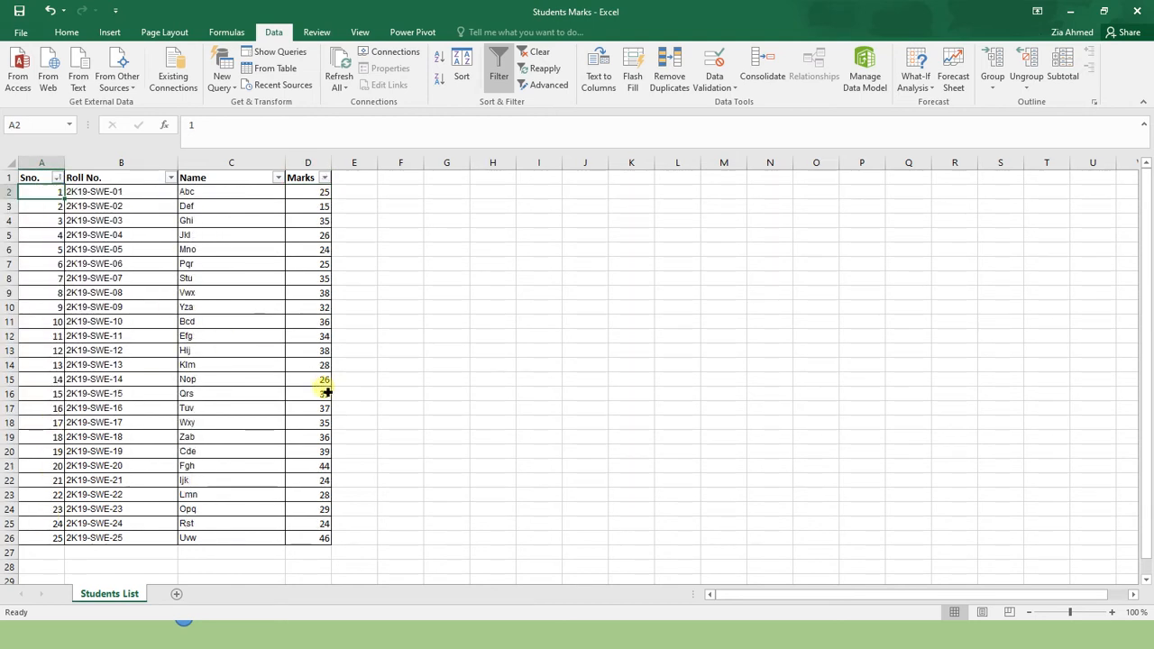
pyautogui.click(497, 69)
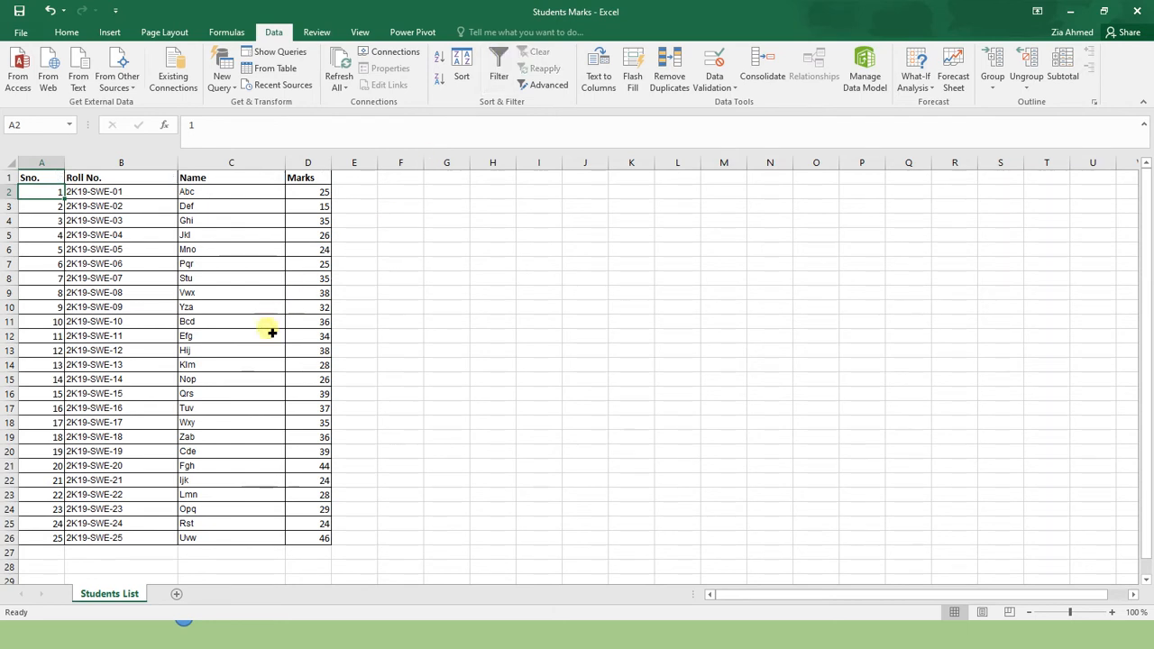
pyautogui.moveTo(260, 364)
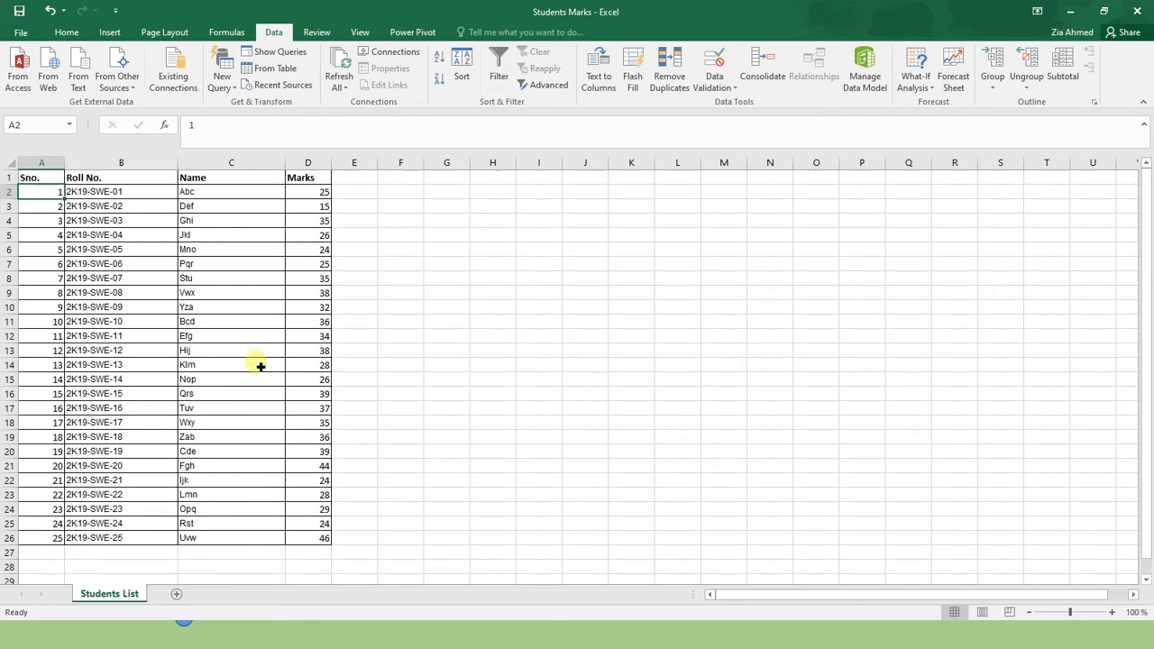
pyautogui.moveTo(378, 350)
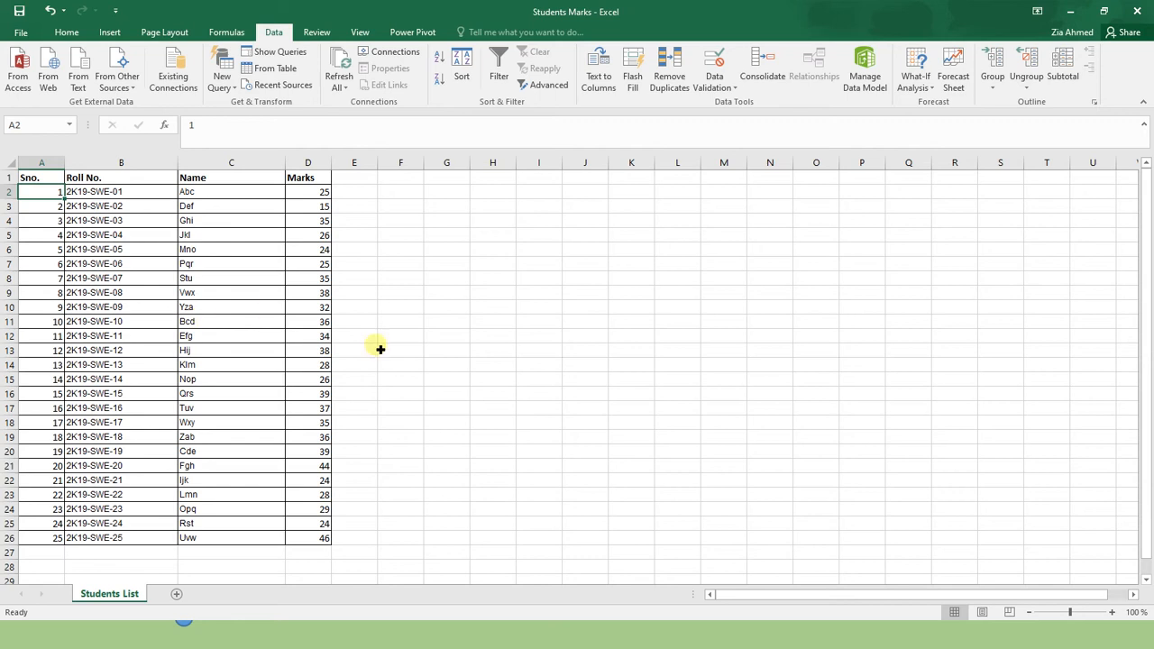
pyautogui.moveTo(283, 310)
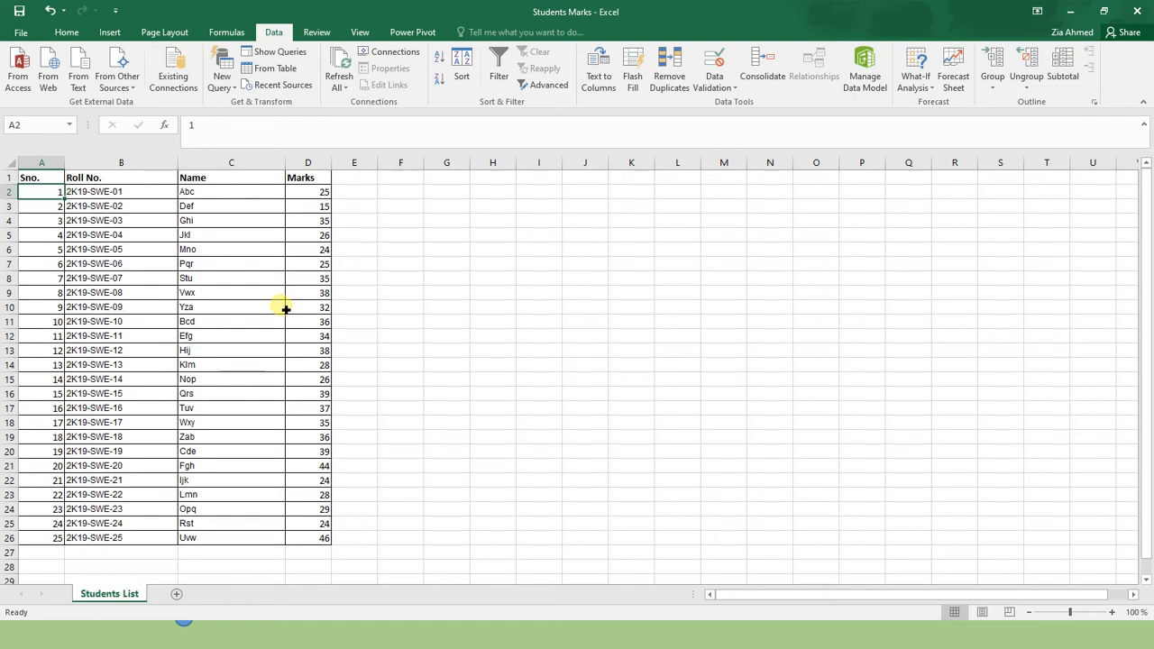
pyautogui.moveTo(287, 465)
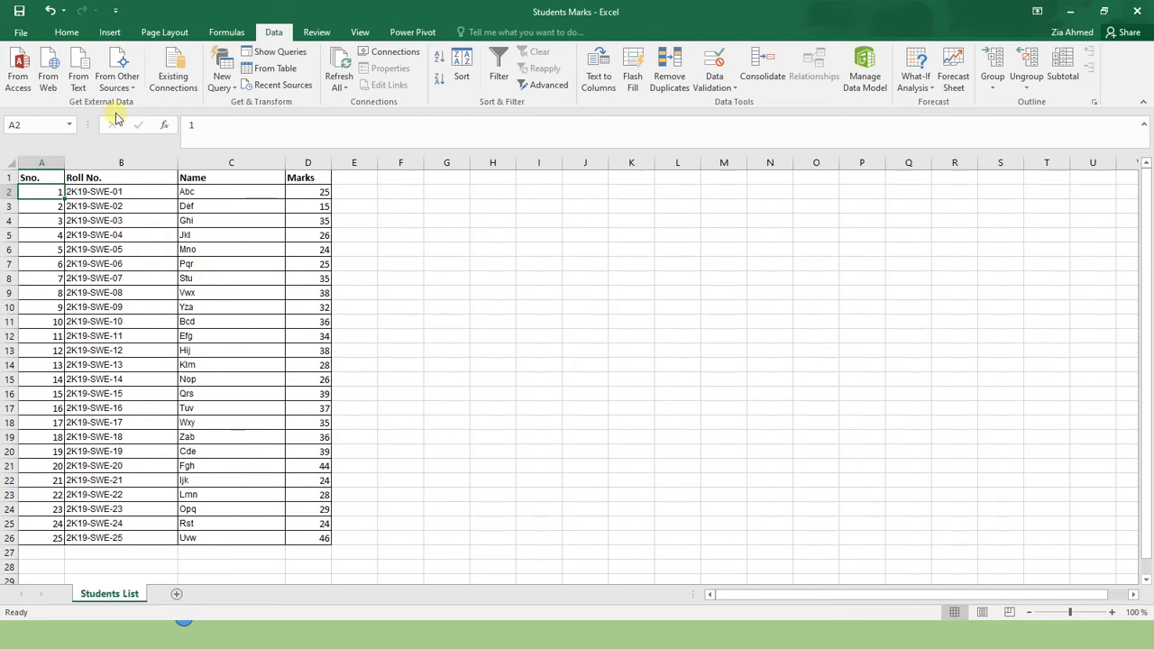
# Convert the student list into a formatted table via Insert > Table with headers kept
pyautogui.click(109, 32)
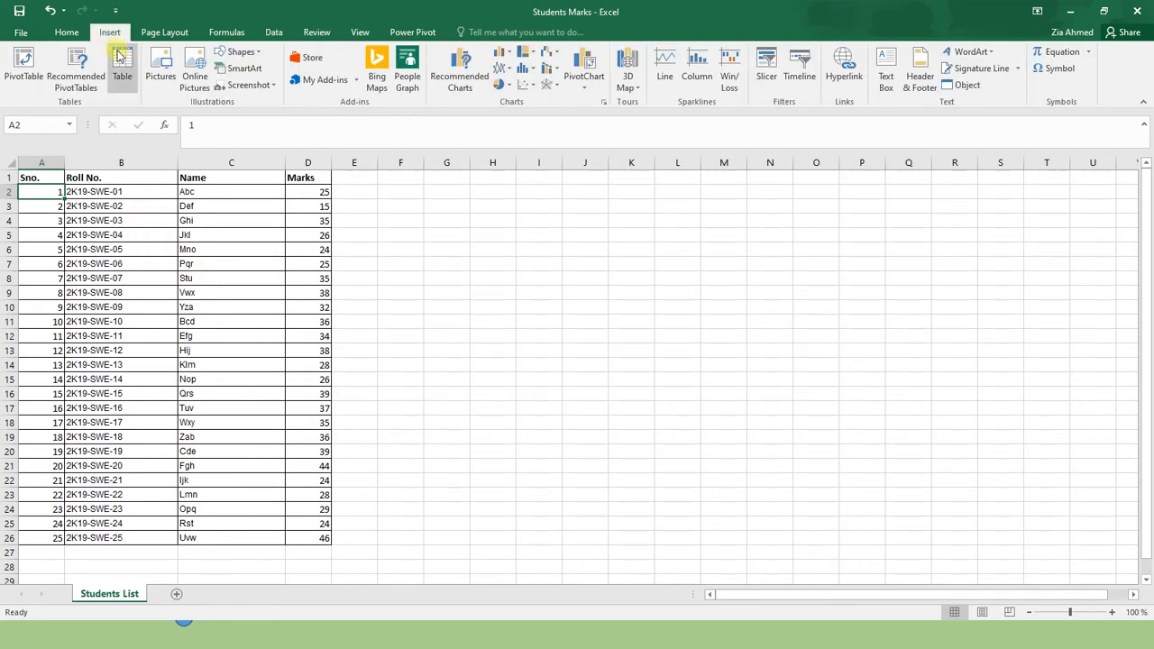
pyautogui.moveTo(122, 63)
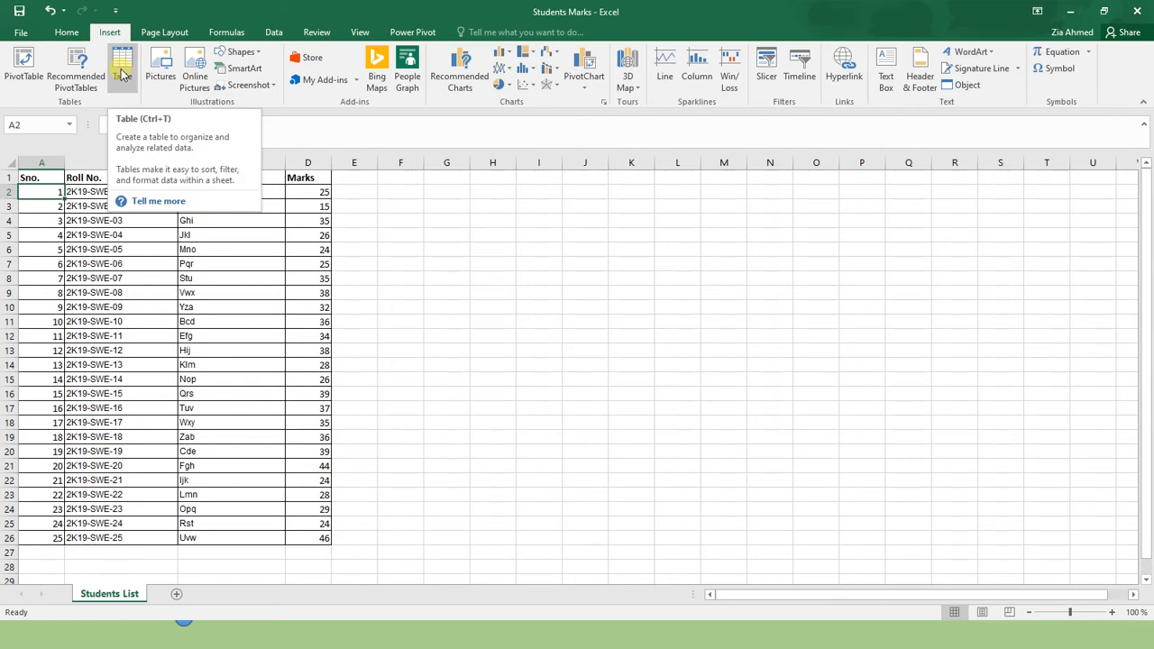
pyautogui.click(122, 65)
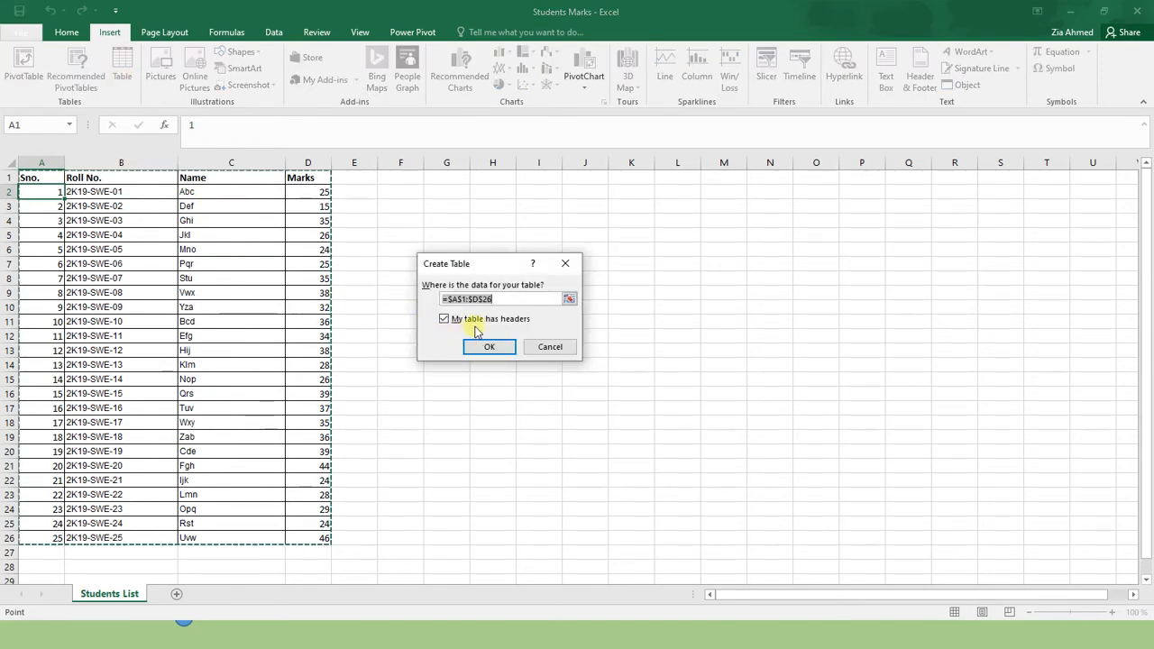
pyautogui.click(443, 317)
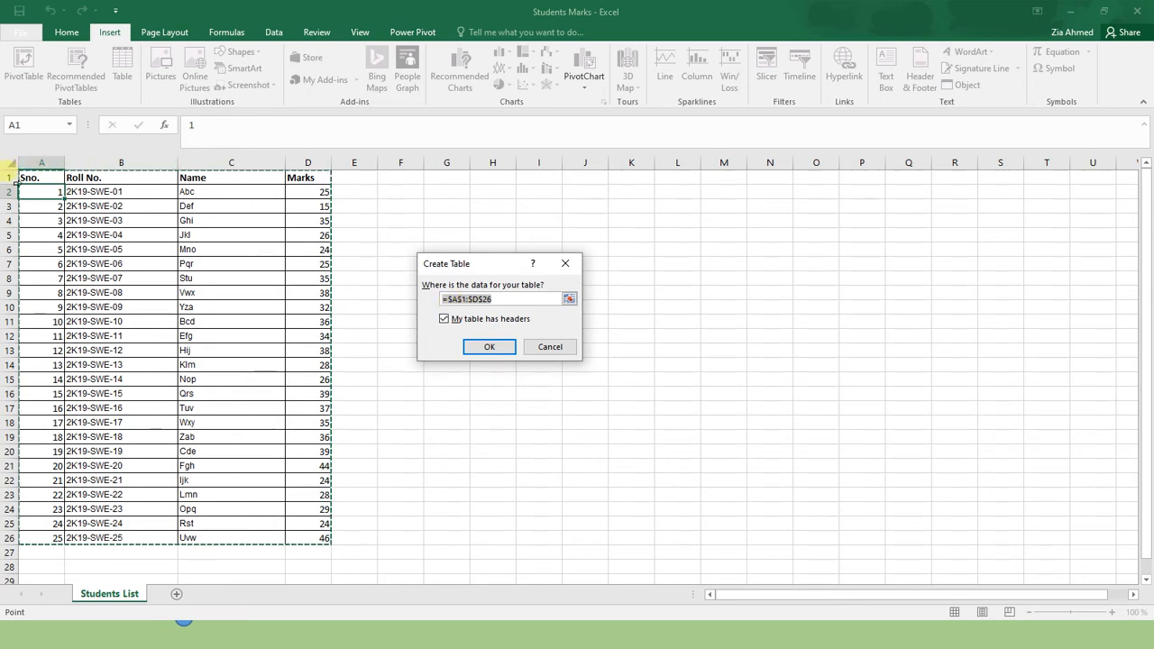
pyautogui.moveTo(323, 544)
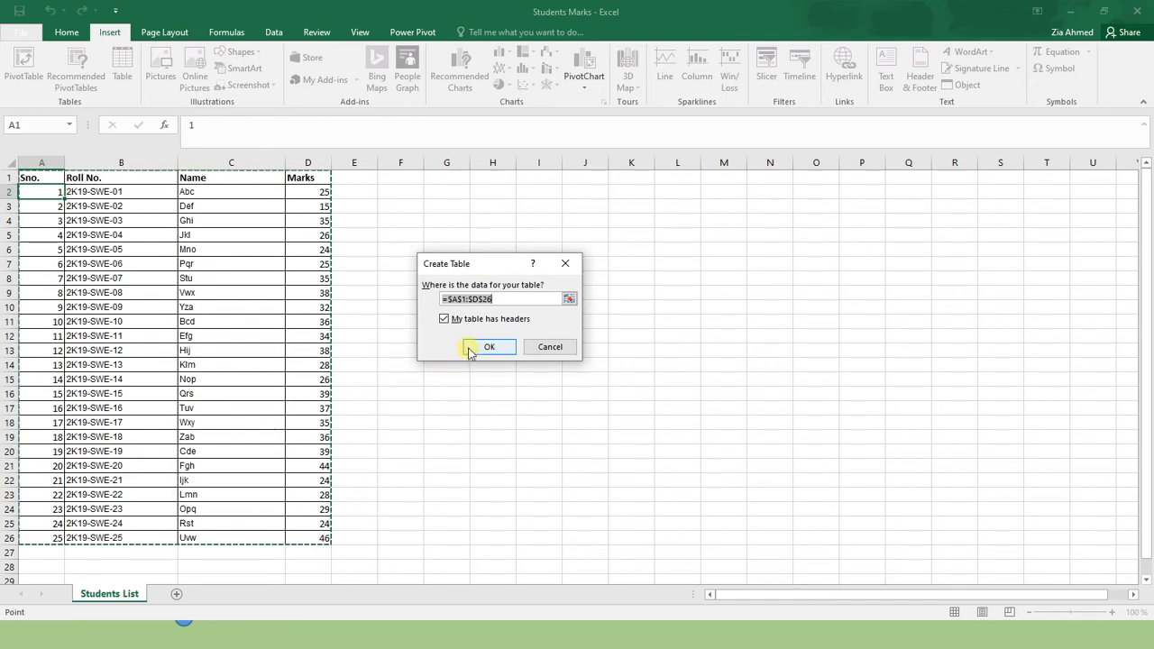
pyautogui.click(488, 346)
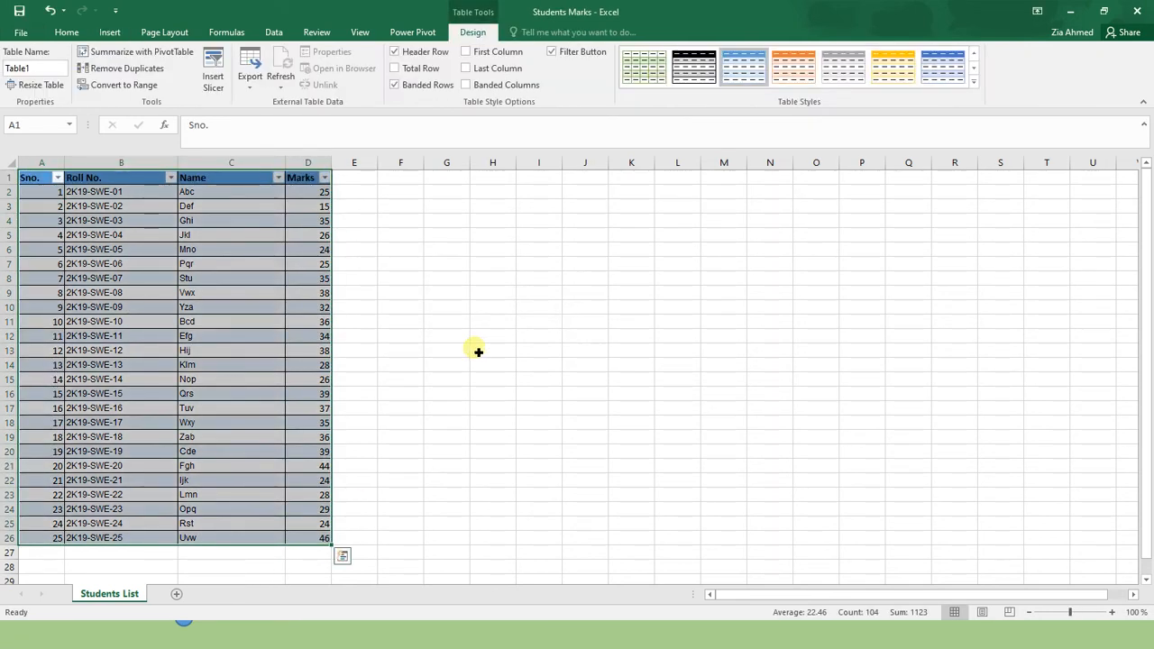
pyautogui.click(93, 191)
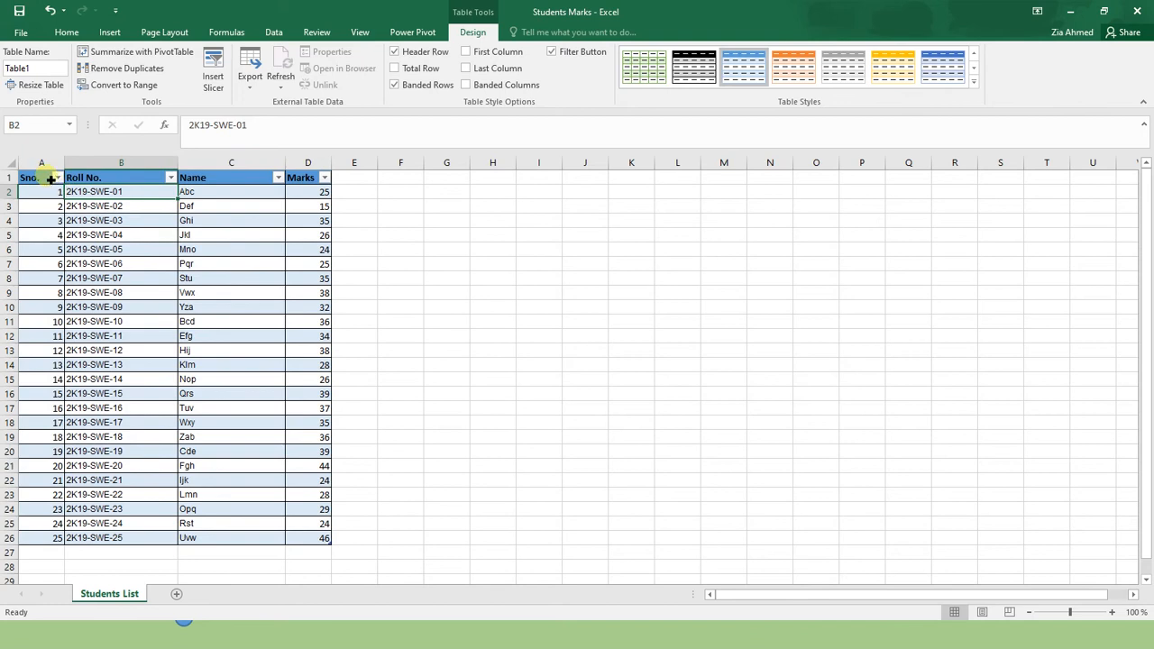
pyautogui.click(29, 177)
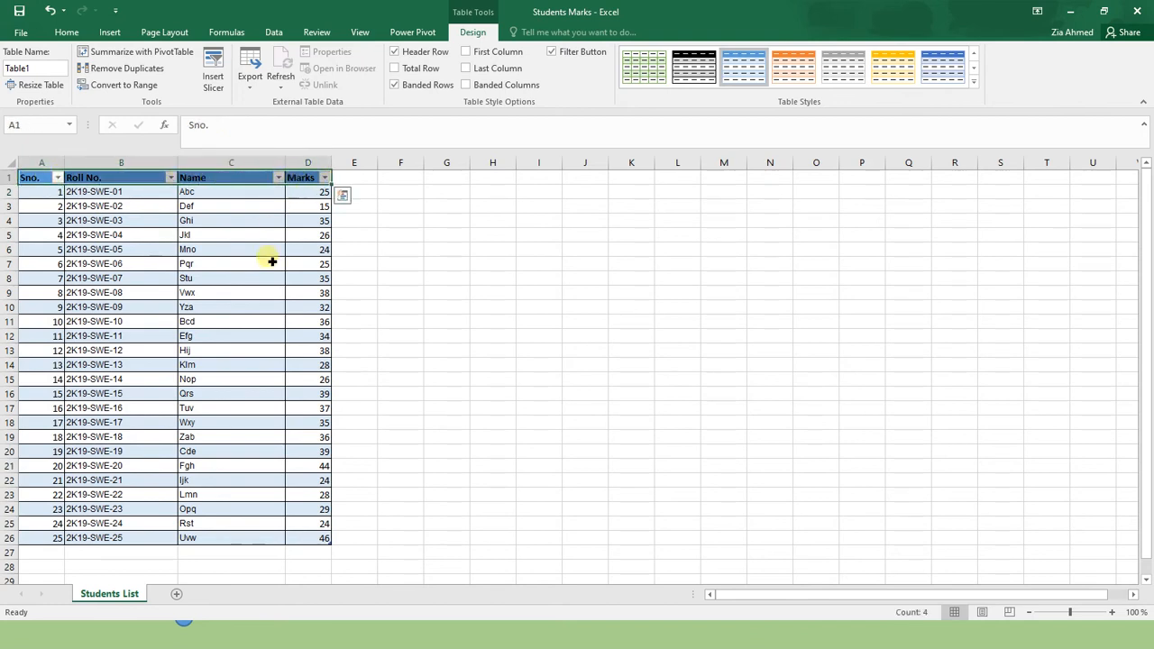
pyautogui.click(231, 278)
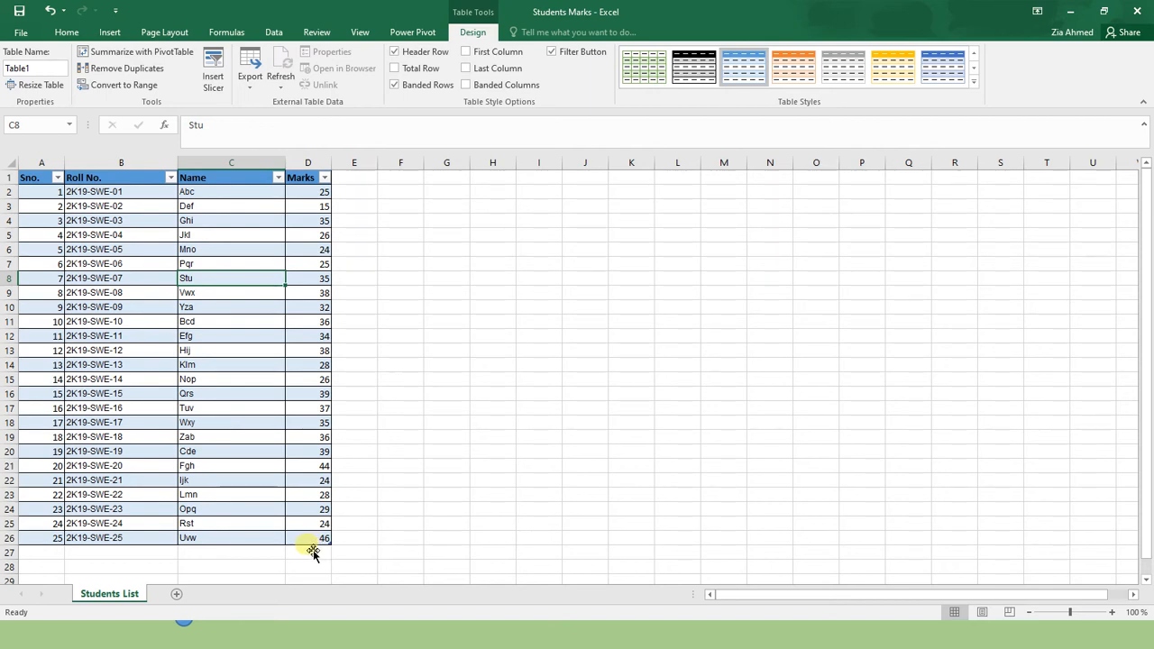
pyautogui.moveTo(548, 188)
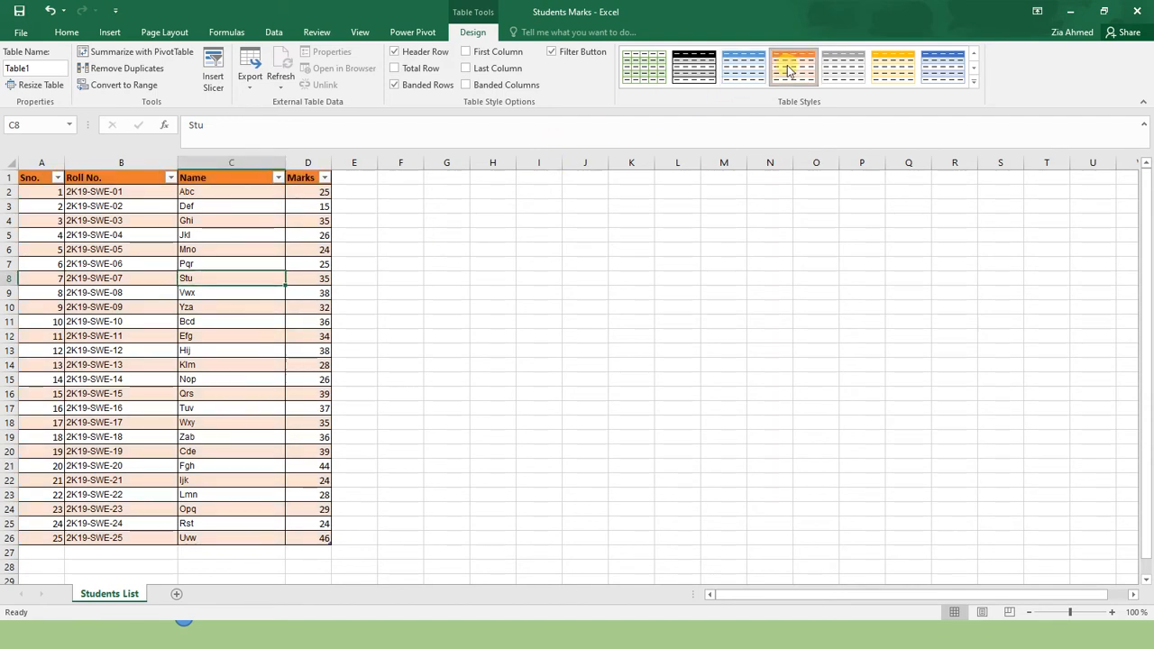
pyautogui.click(231, 350)
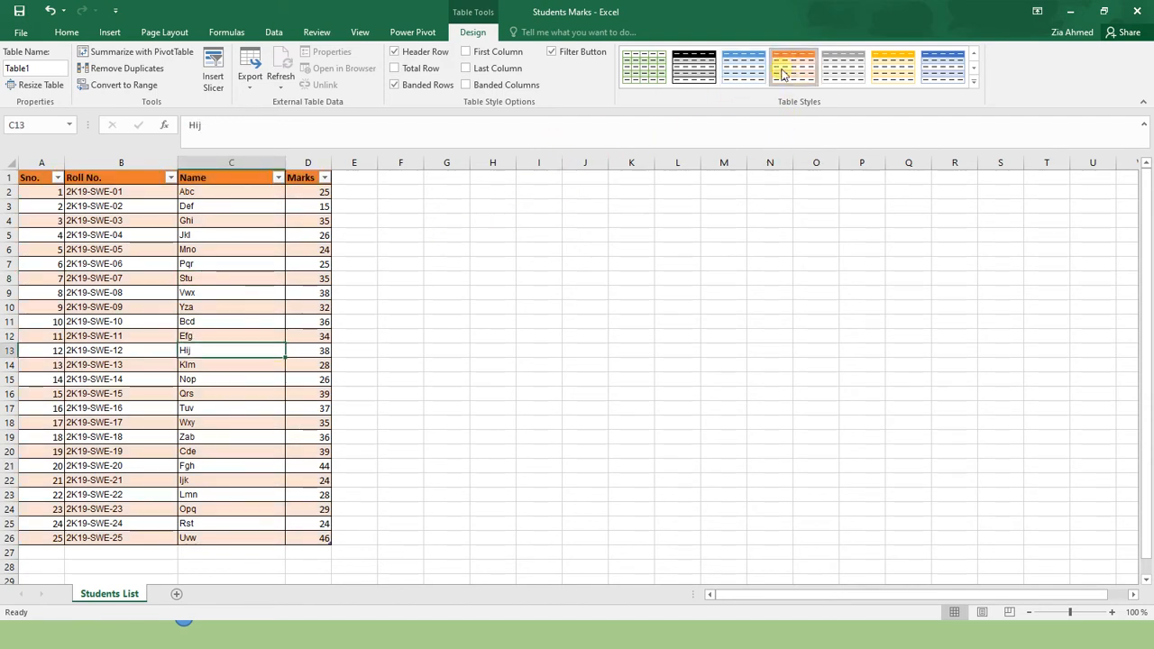
pyautogui.click(641, 68)
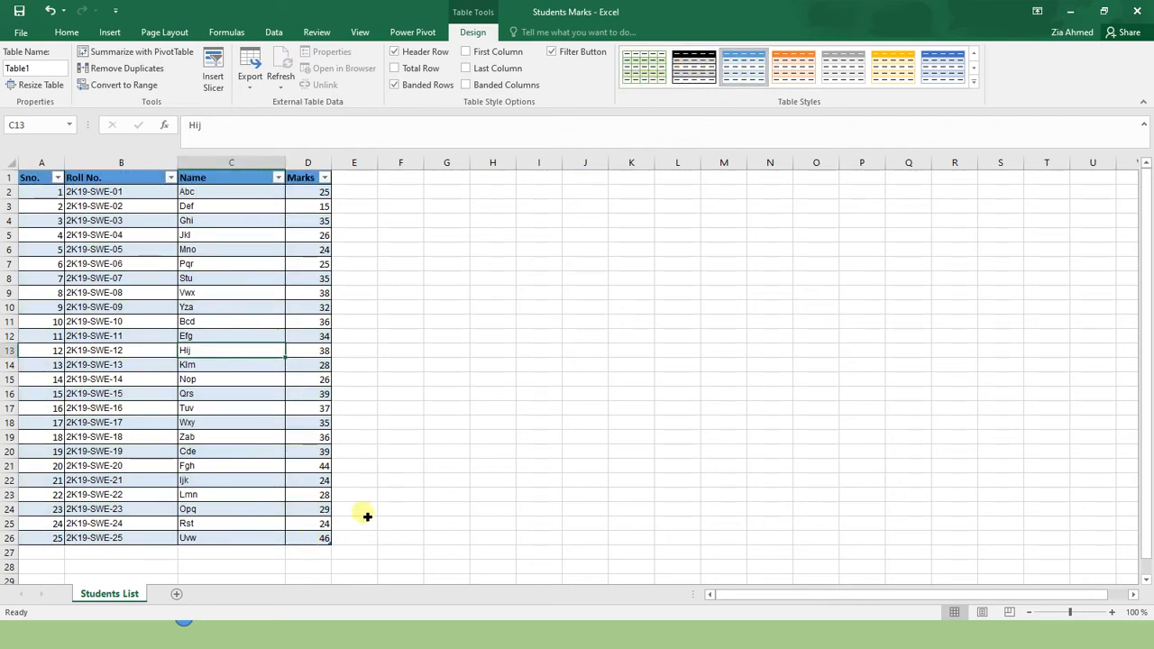
# Sort the table by Marks from smallest to largest
pyautogui.click(324, 177)
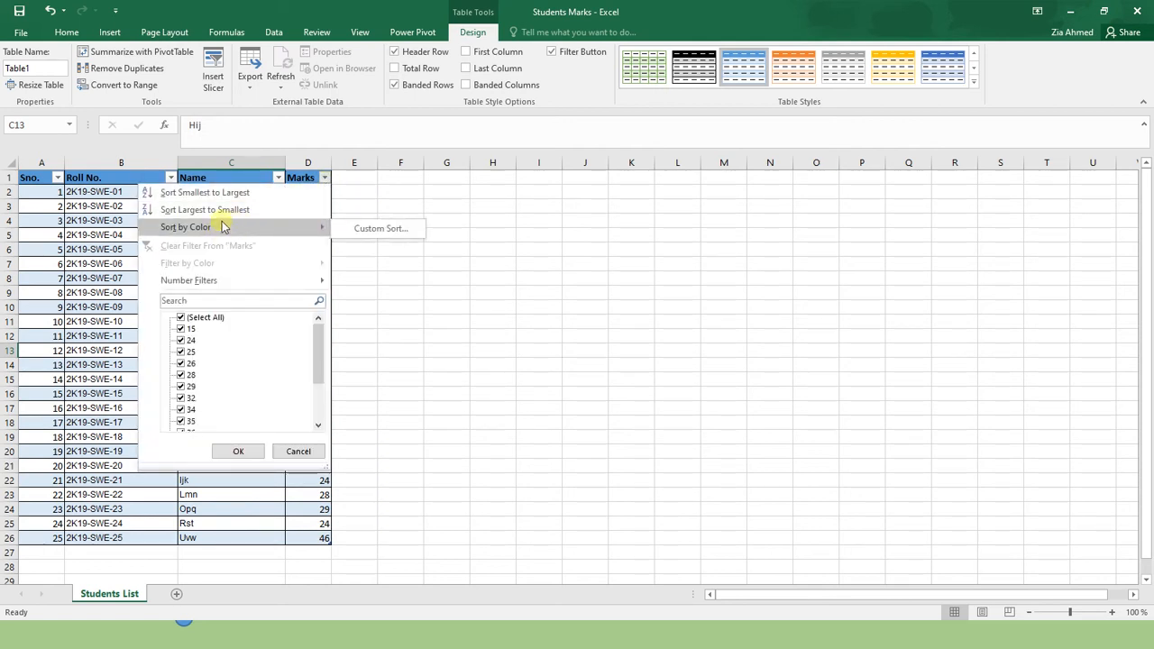
pyautogui.moveTo(220, 191)
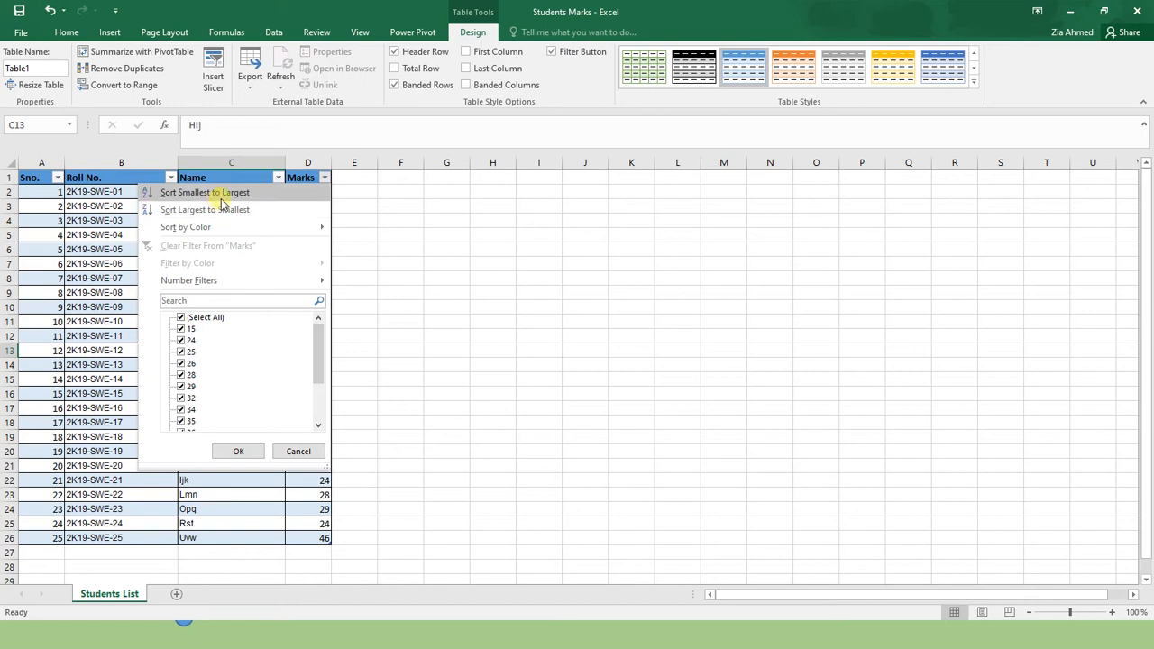
pyautogui.click(206, 209)
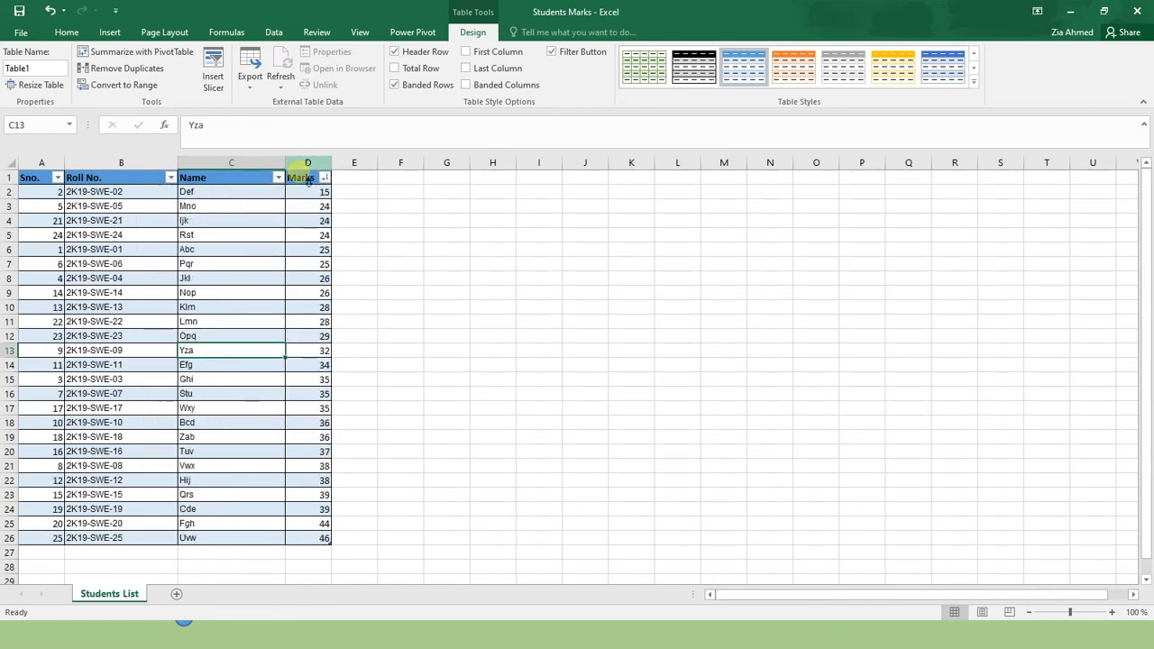
# Apply a Marks number filter of Greater Than Or Equal To 40, leaving two students
pyautogui.click(325, 177)
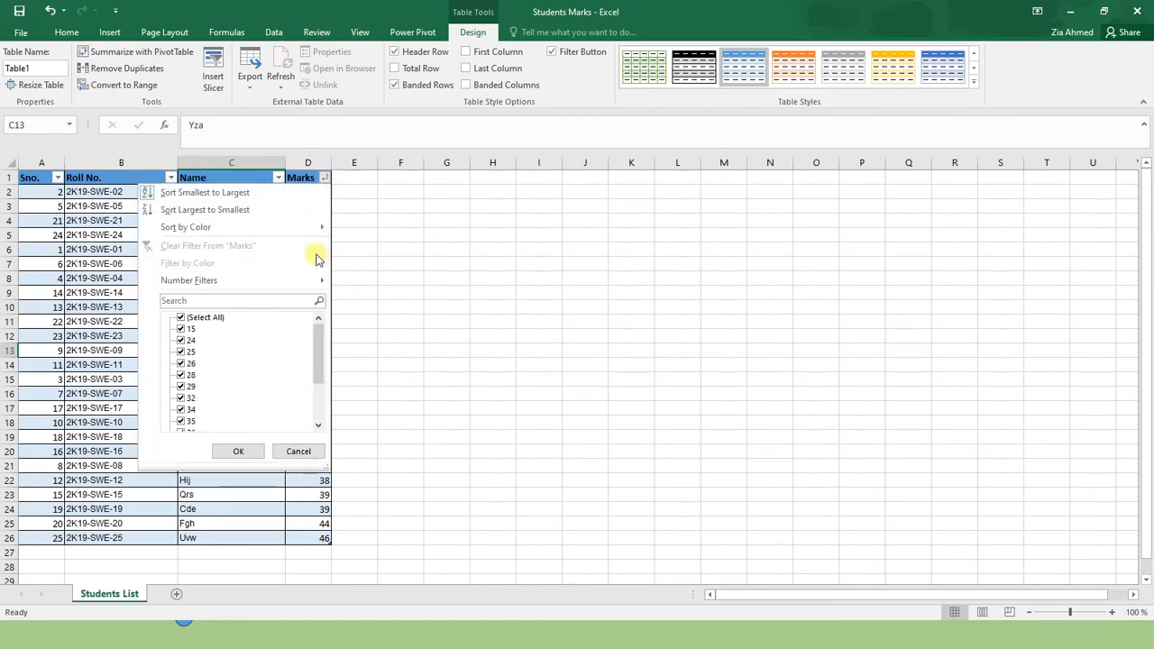
pyautogui.click(189, 279)
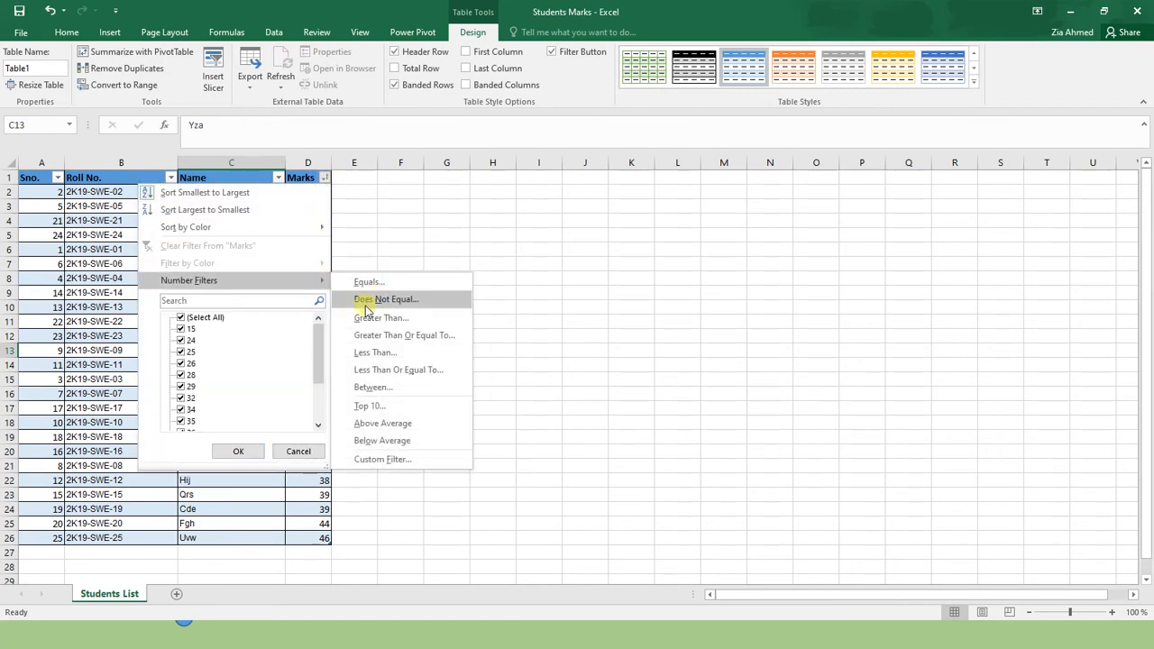
pyautogui.moveTo(401, 352)
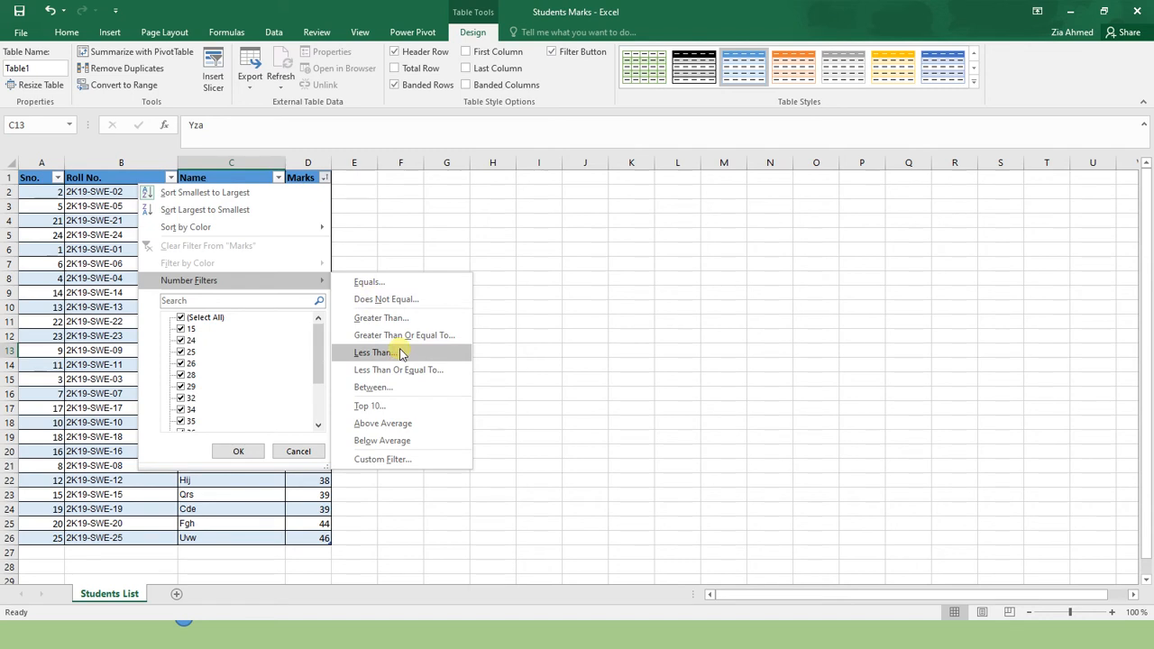
pyautogui.click(403, 333)
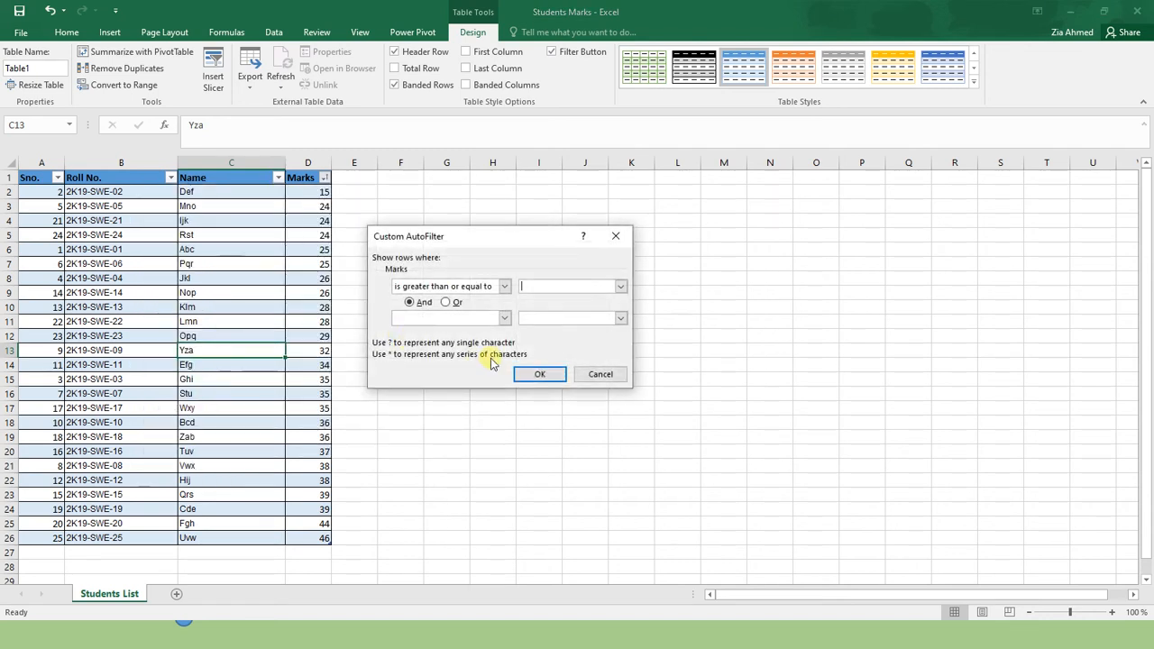
pyautogui.write('40')
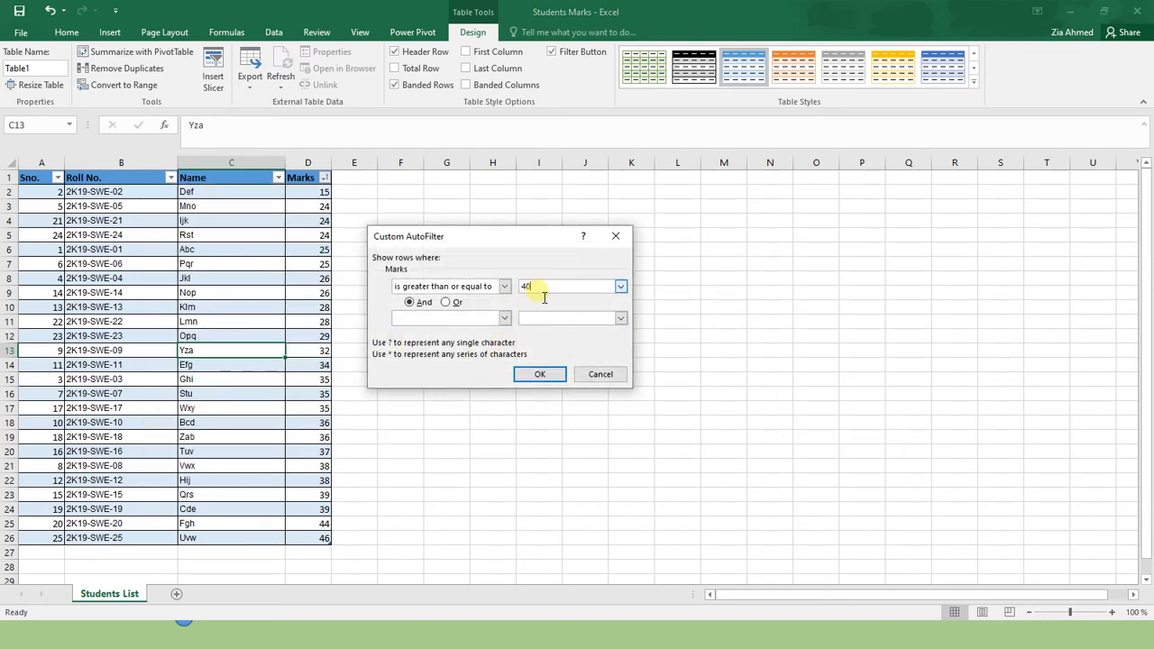
pyautogui.click(539, 373)
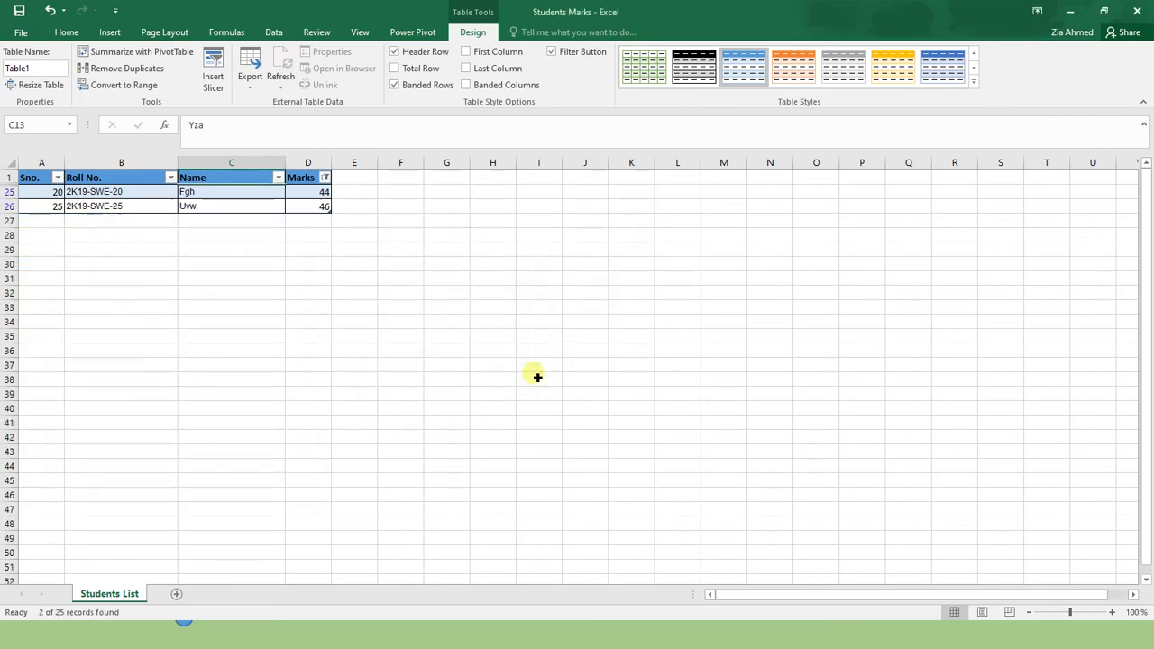
pyautogui.click(325, 177)
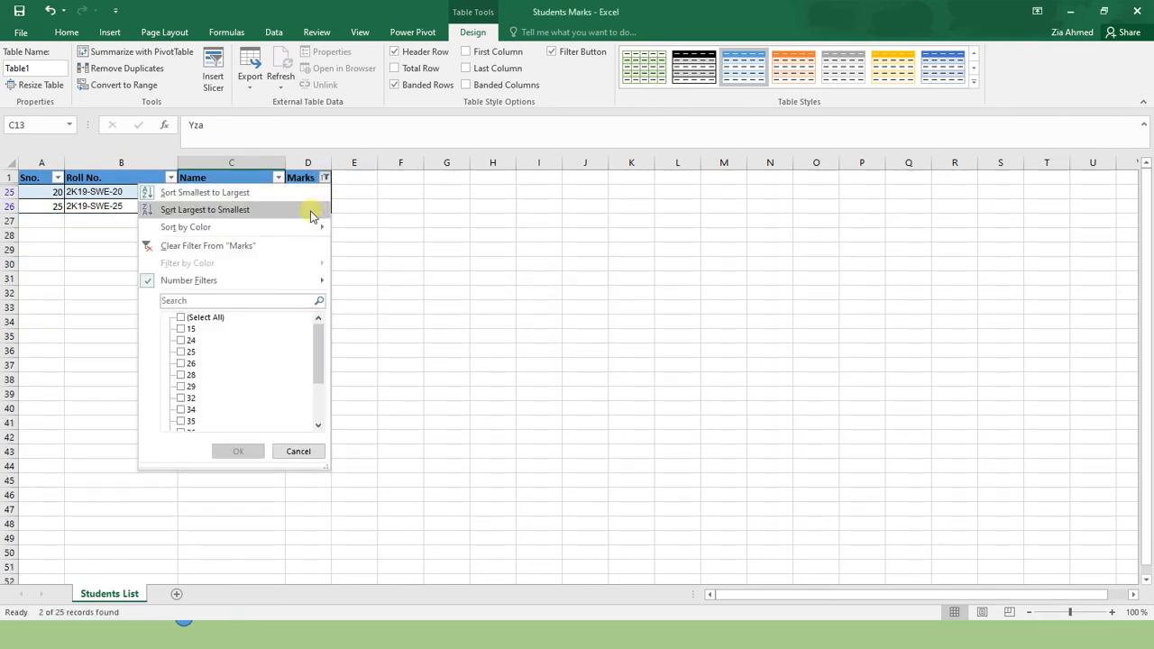
# Clear the filter from Marks so all 25 students show again
pyautogui.click(206, 191)
pyautogui.write('Marks')
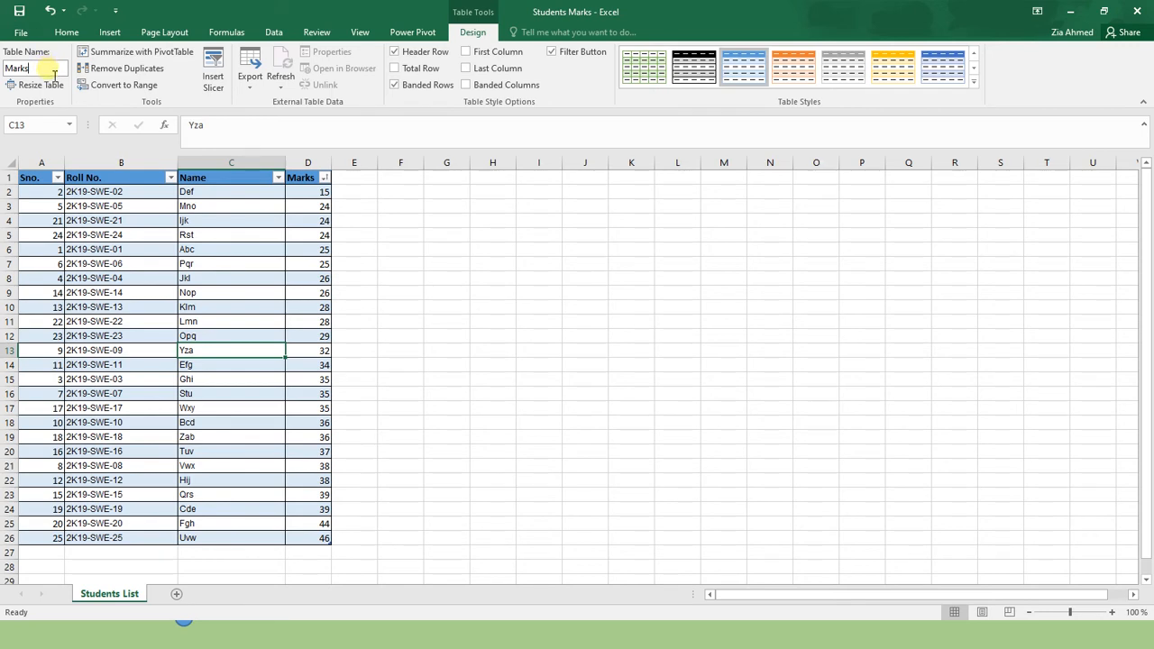
# Rename the table to Marks and turn off Banded Rows on the Design tab
pyautogui.click(120, 335)
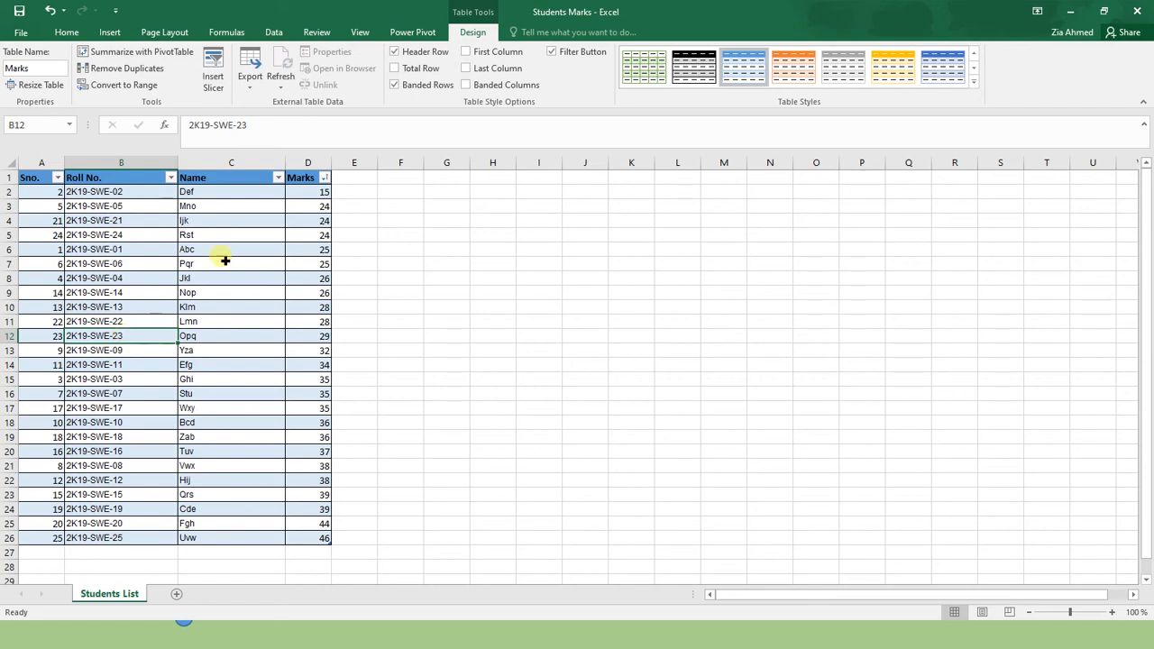
pyautogui.click(394, 85)
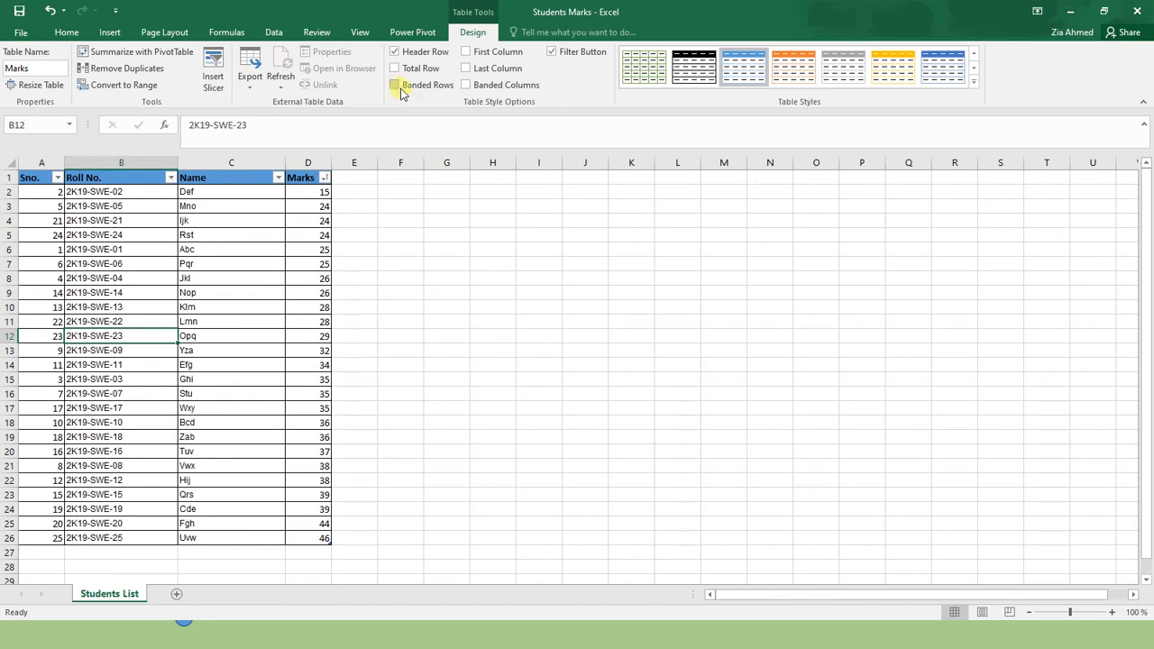
pyautogui.moveTo(395, 84)
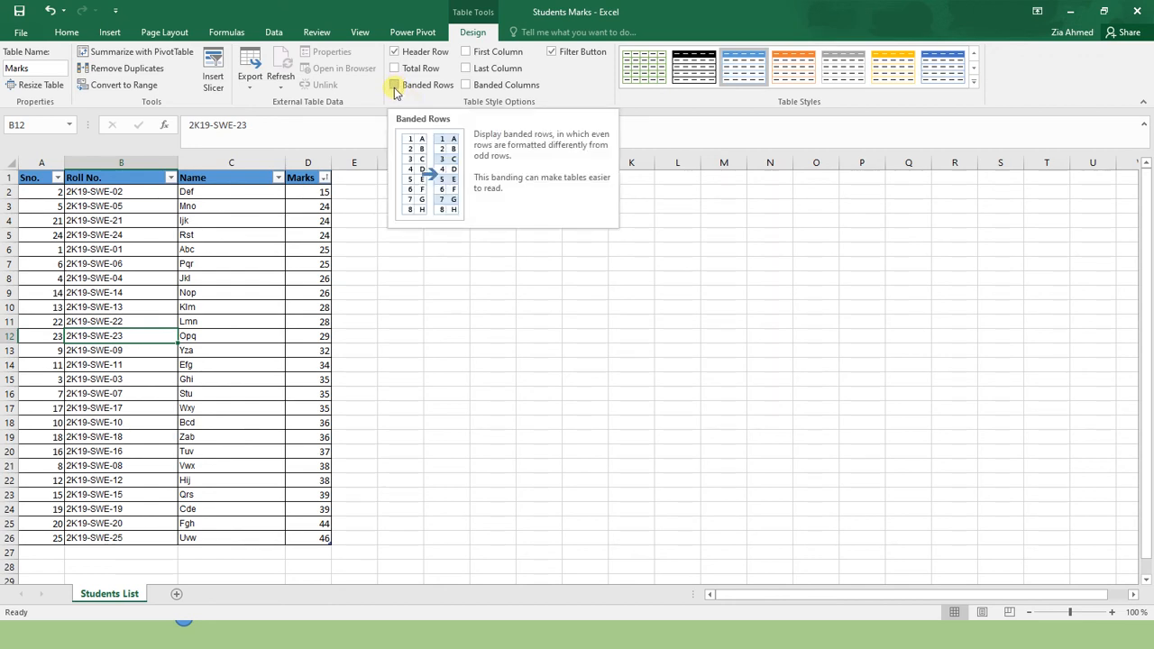
# Re-enable Banded Rows and try the Banded Columns option
pyautogui.click(395, 84)
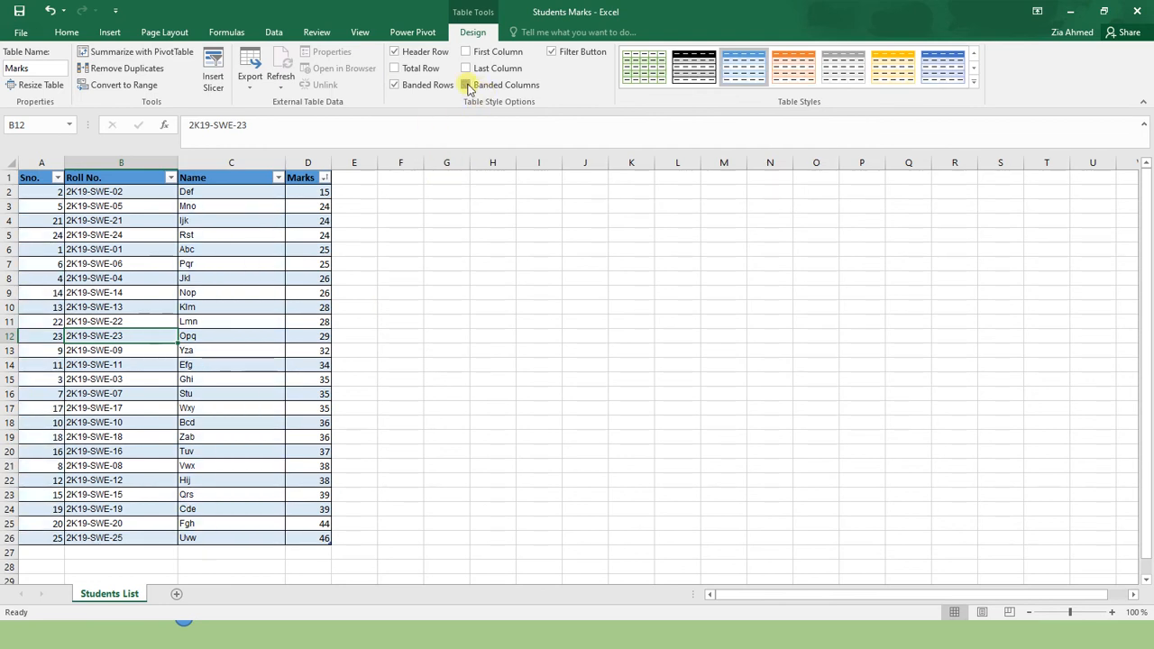
pyautogui.click(467, 85)
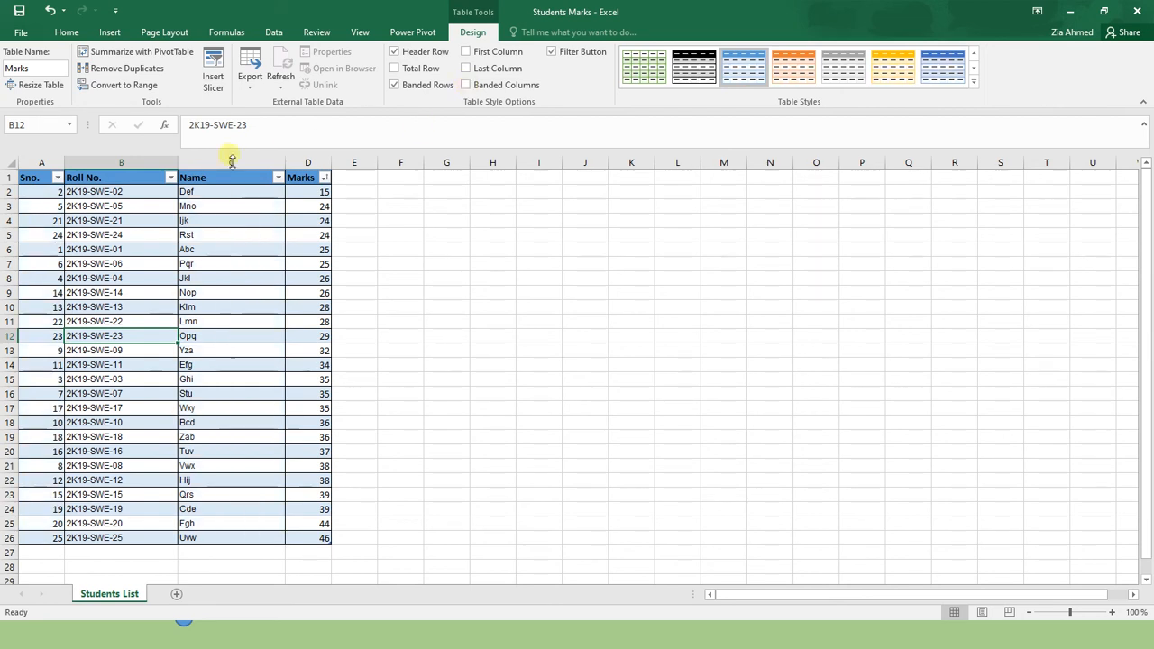
pyautogui.moveTo(190, 101)
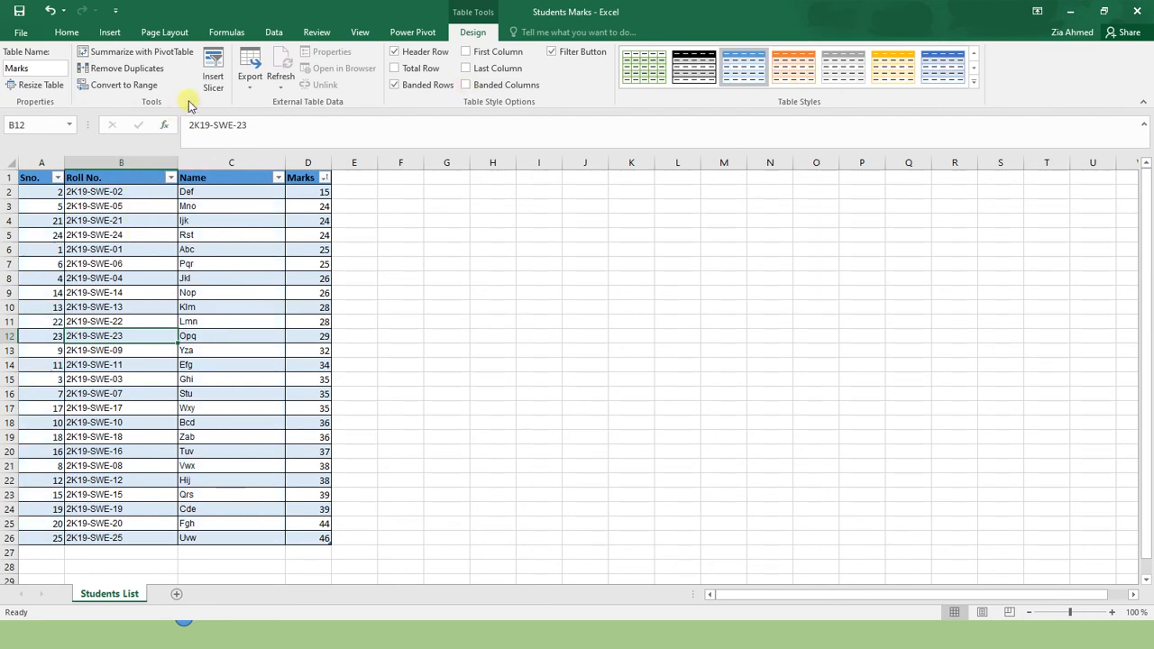
pyautogui.moveTo(213, 63)
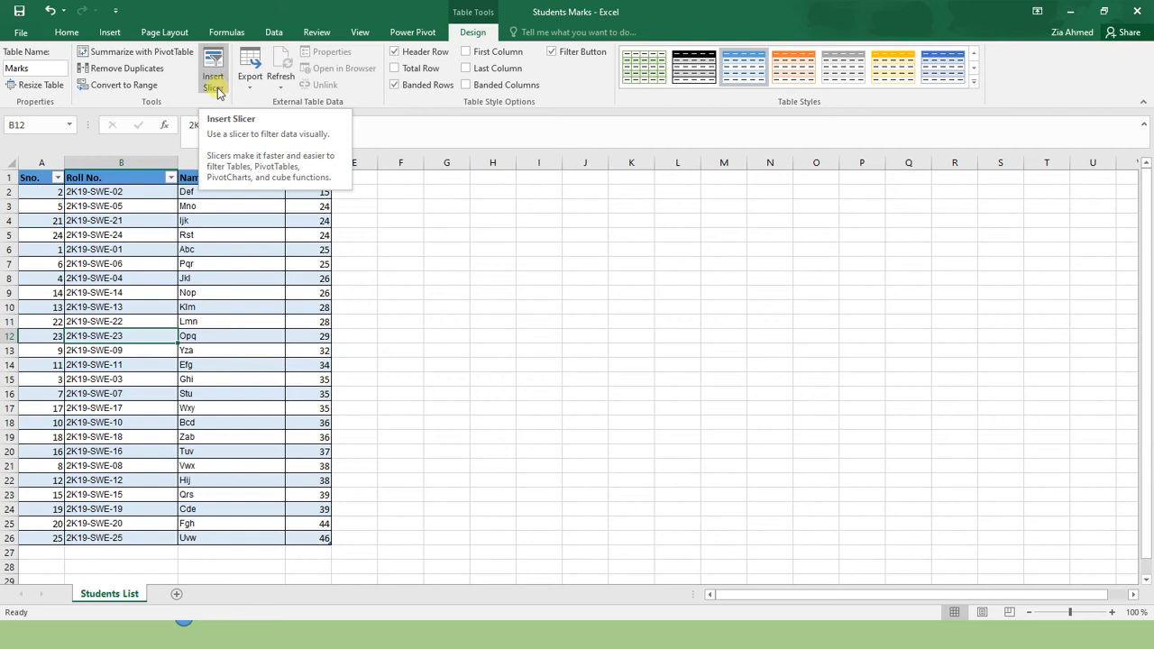
# Insert a slicer for the Marks column beside the table
pyautogui.click(213, 63)
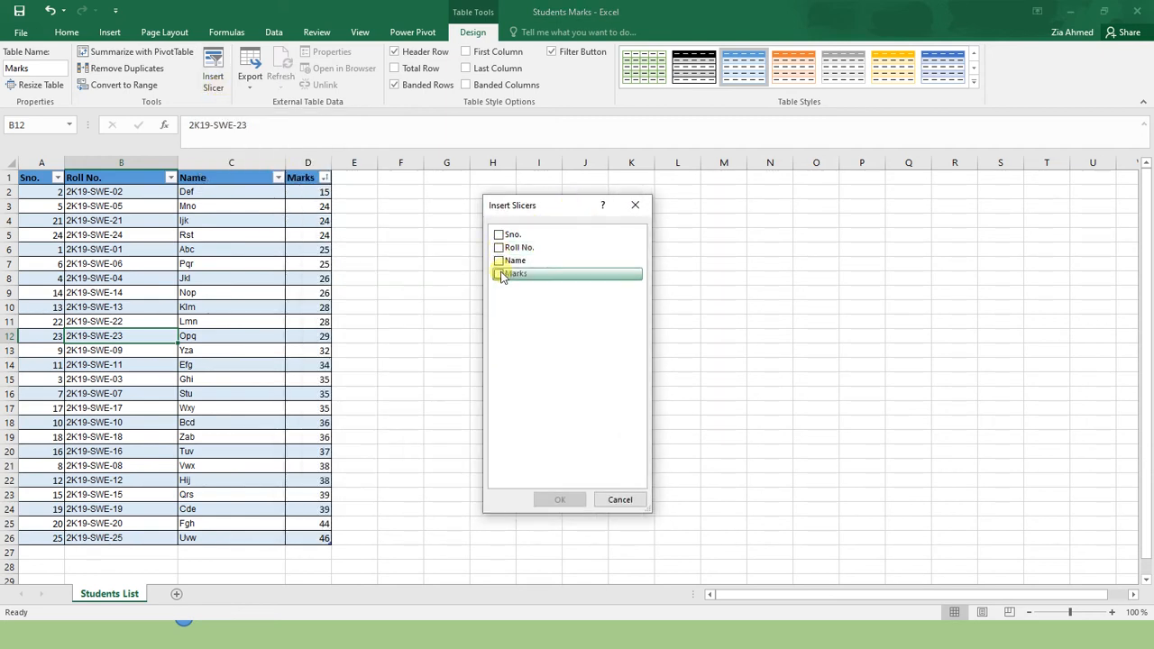
pyautogui.click(498, 274)
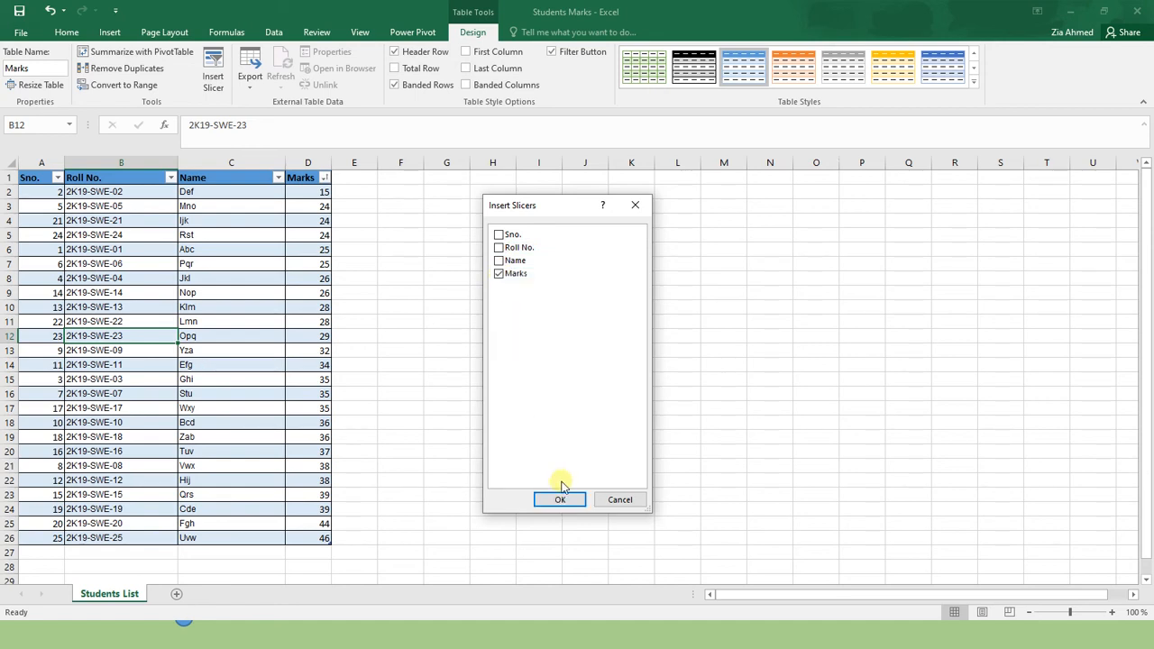
pyautogui.click(559, 499)
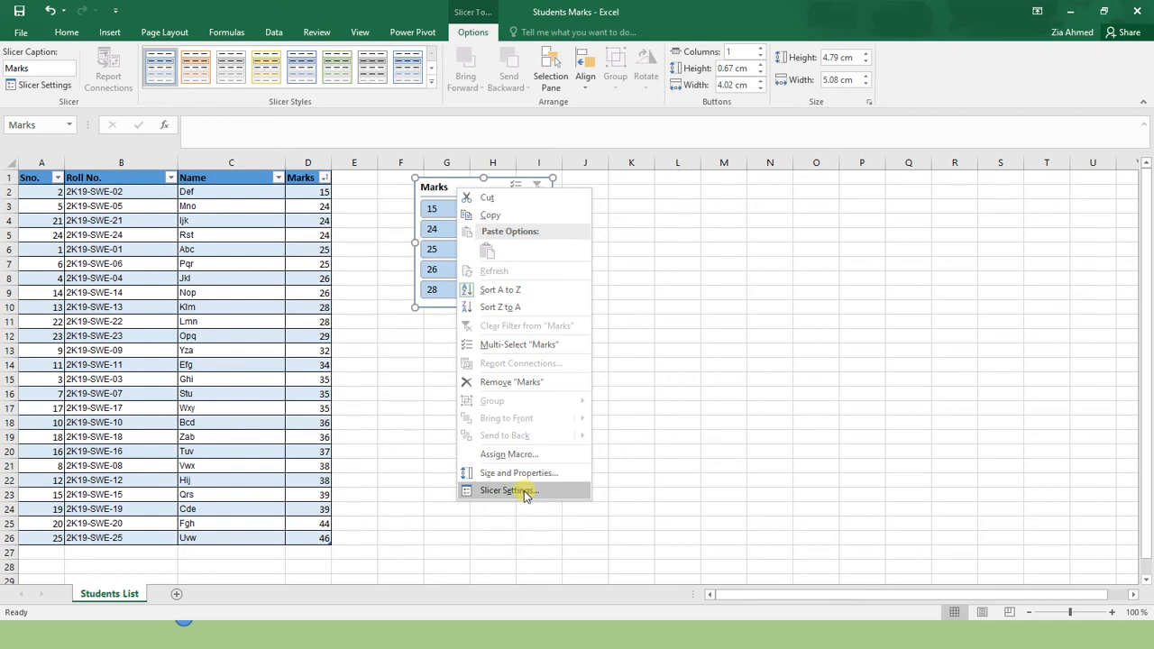
pyautogui.click(508, 490)
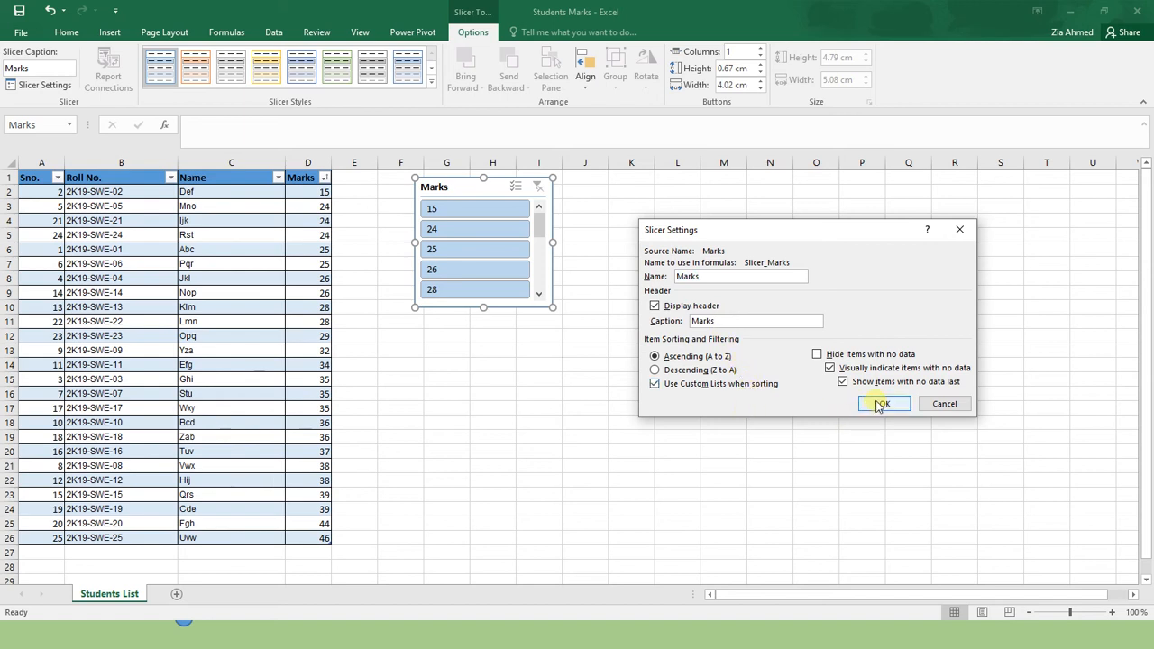
pyautogui.click(881, 404)
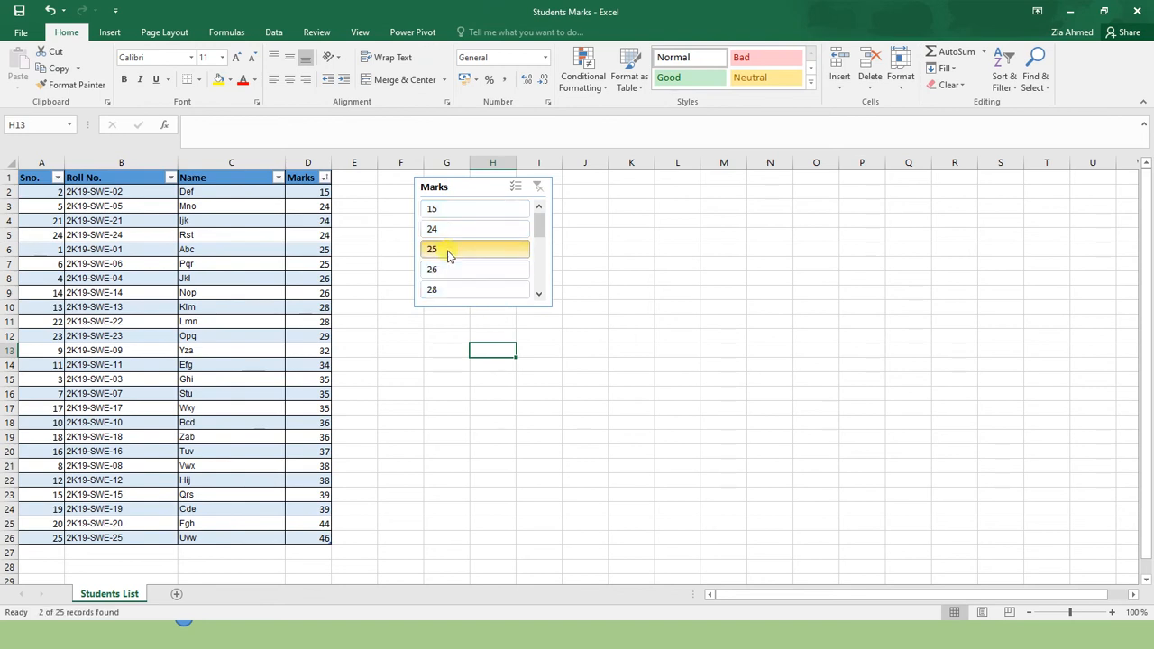
# Filter to 25-mark students with the slicer, then clear the slicer filter to show everyone
pyautogui.click(433, 249)
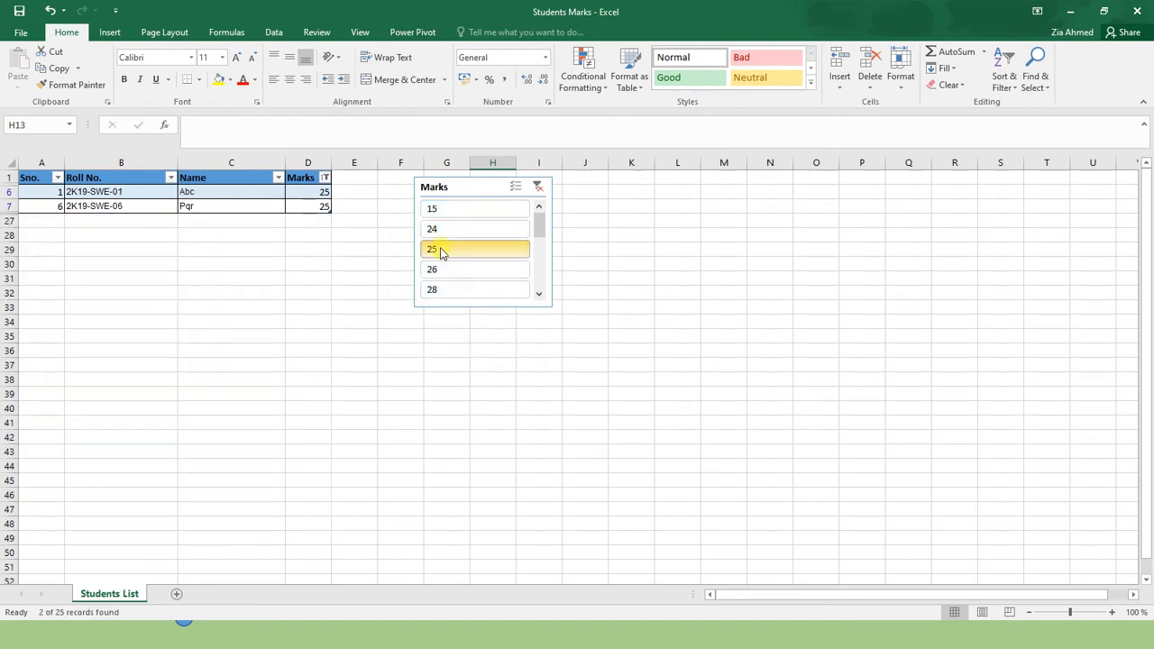
pyautogui.moveTo(459, 289)
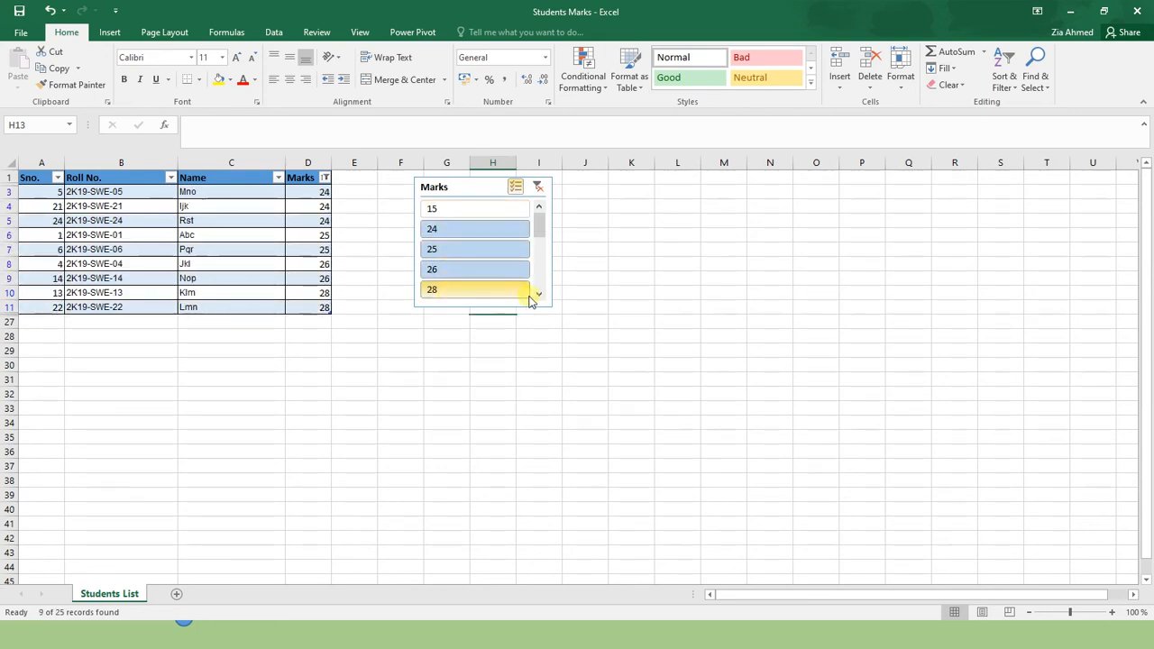
pyautogui.scroll(-3)
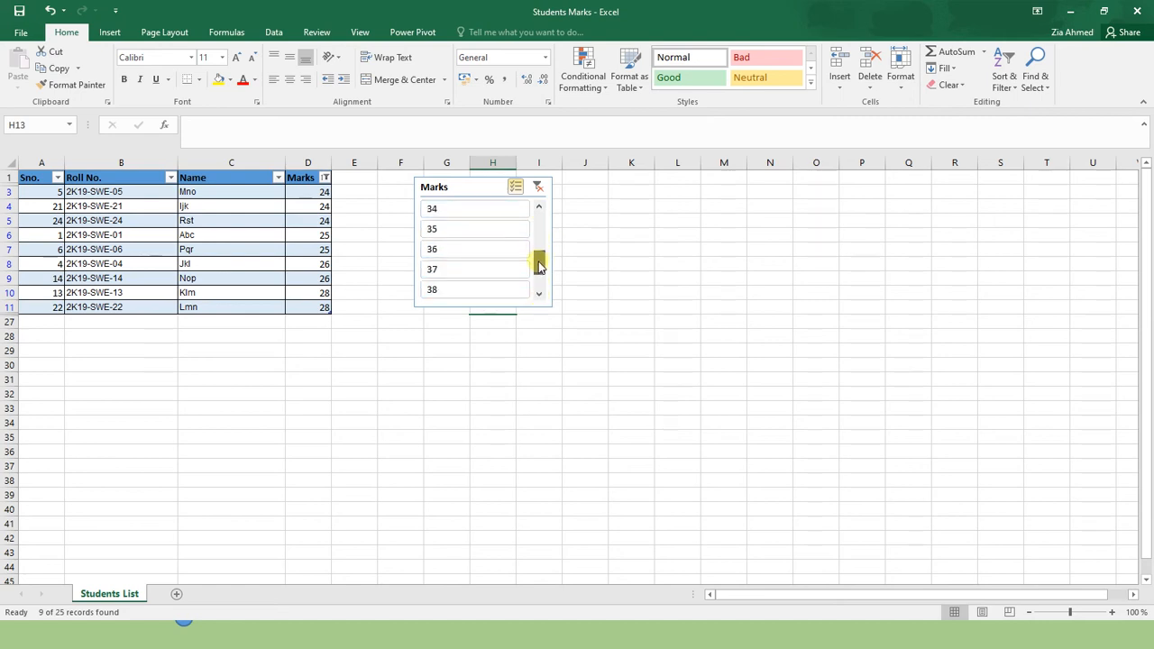
pyautogui.scroll(3)
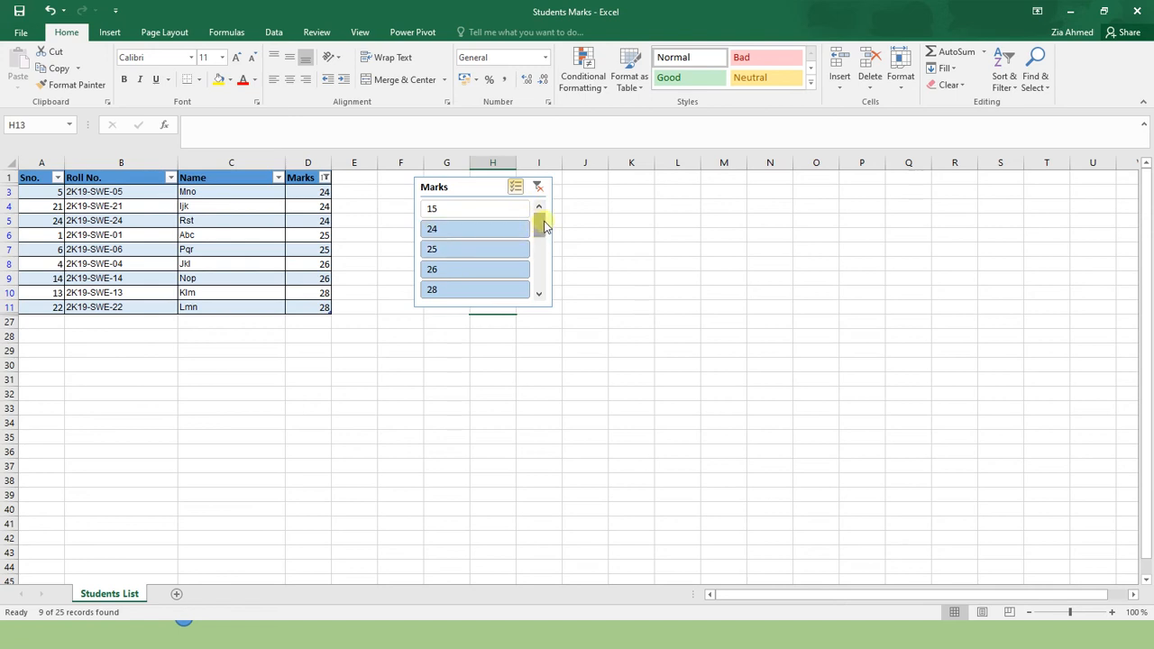
pyautogui.moveTo(521, 233)
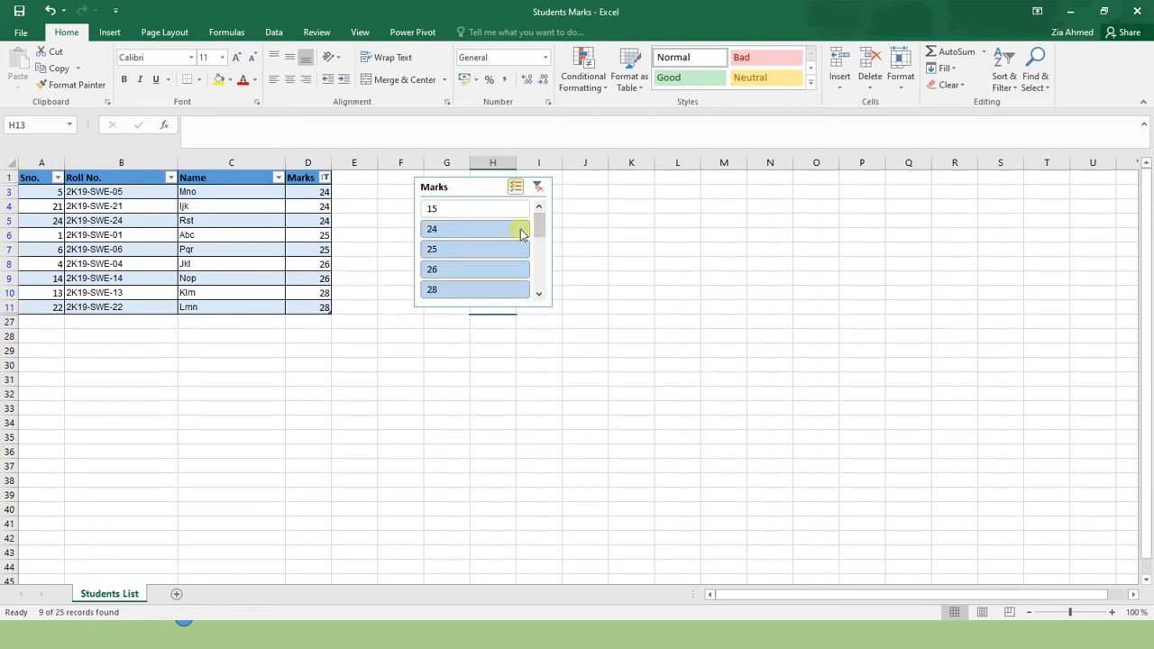
pyautogui.moveTo(346, 317)
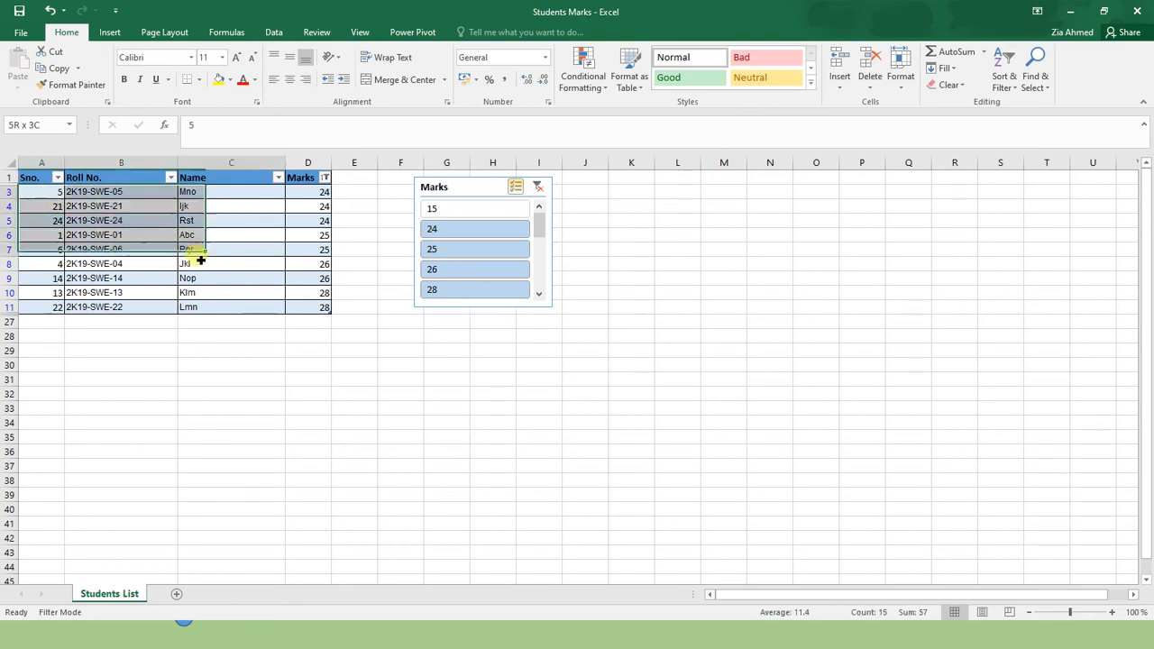
pyautogui.click(307, 337)
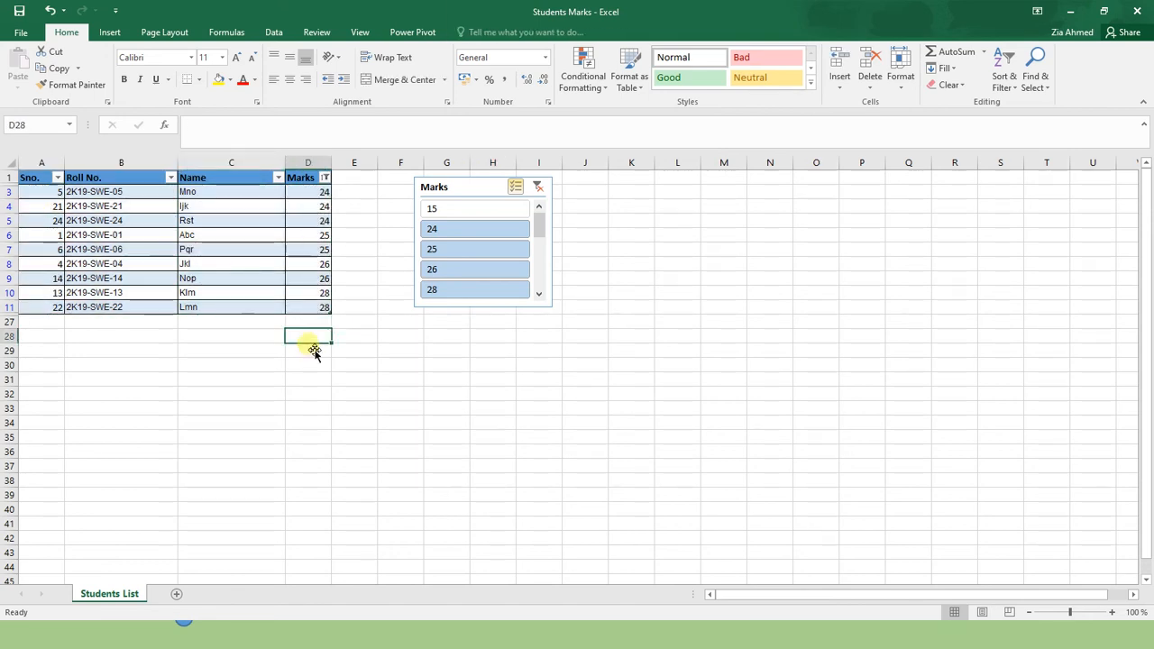
pyautogui.click(537, 186)
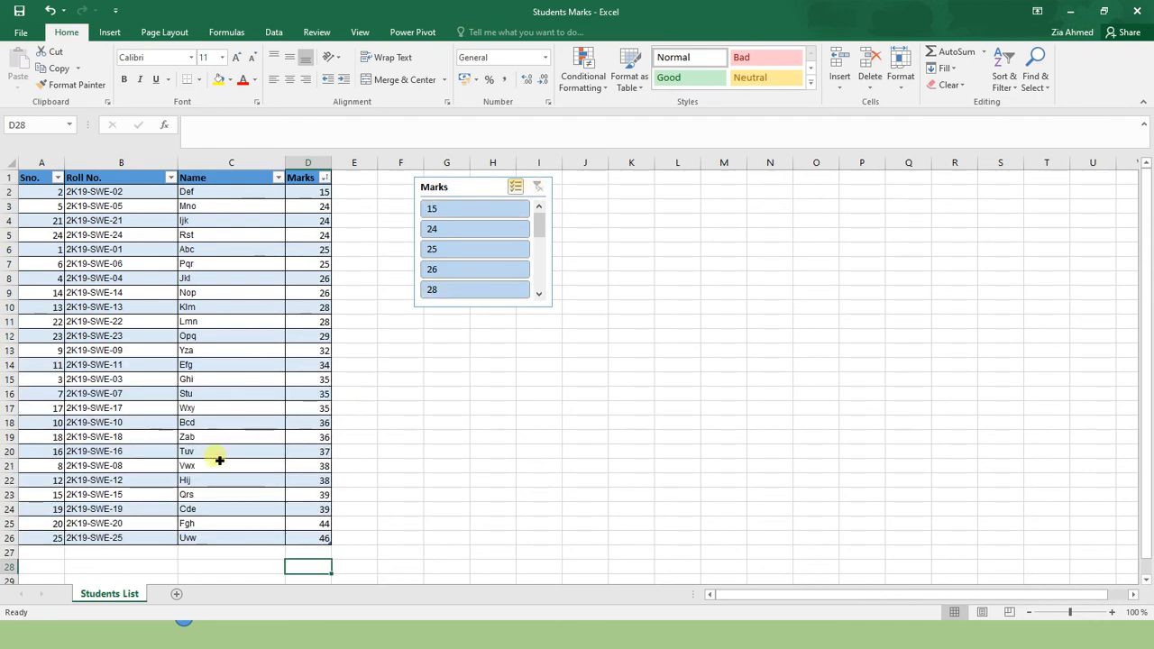
# Add a Total Row from Table Tools Design summing Marks to 798 and check its formula
pyautogui.click(231, 450)
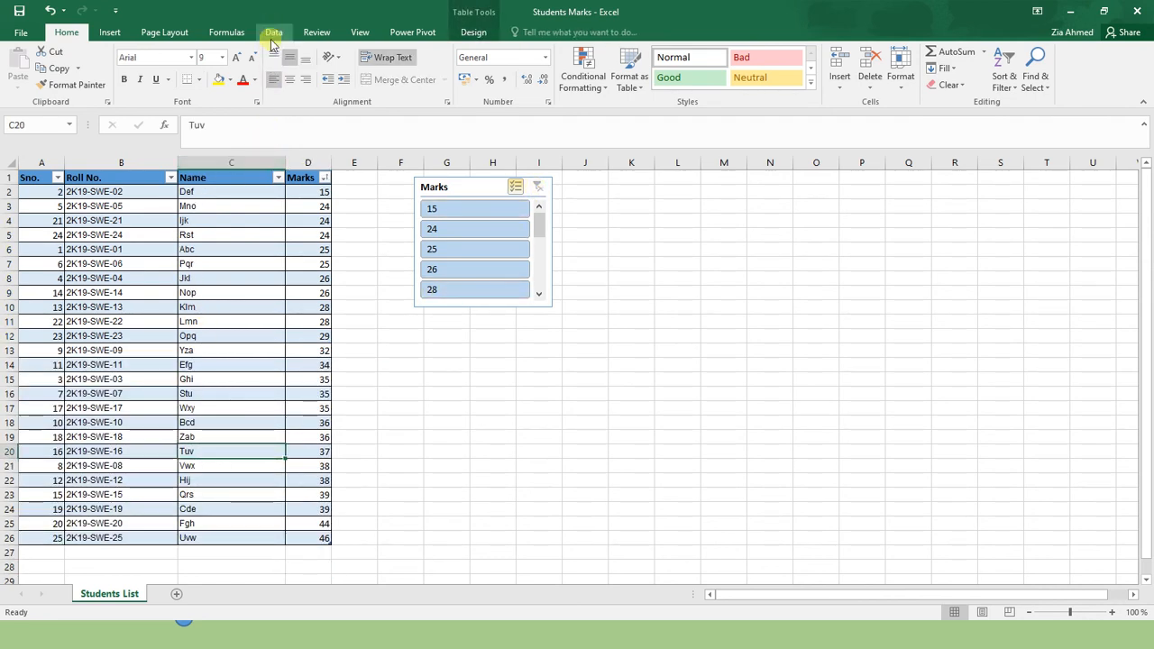
pyautogui.click(274, 32)
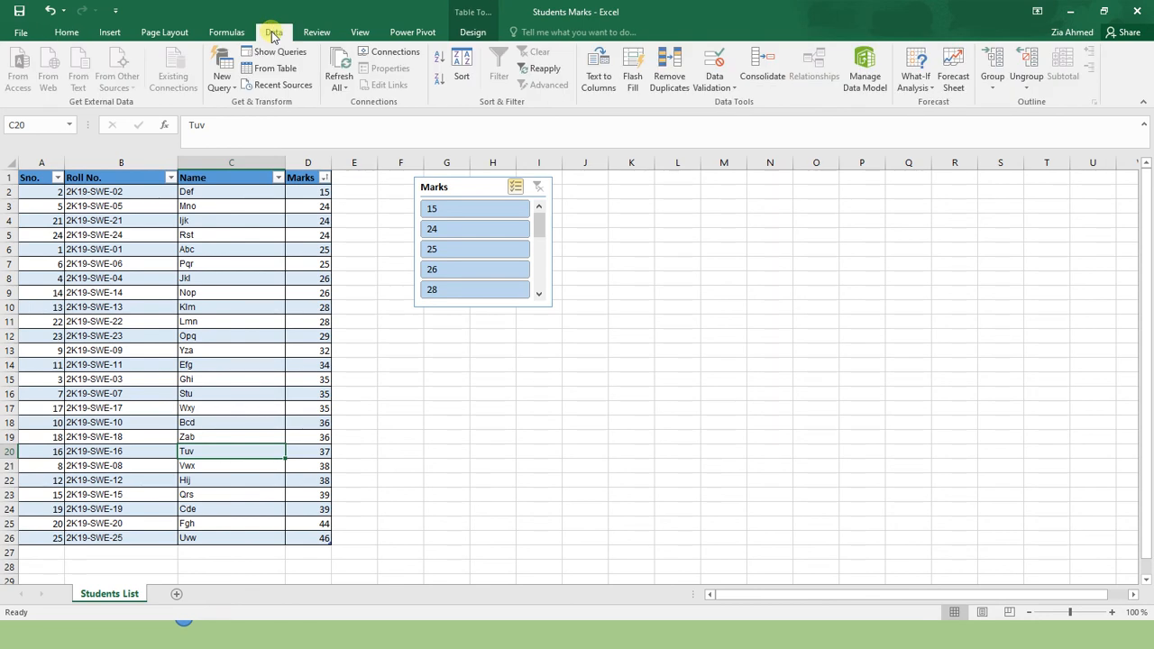
pyautogui.click(472, 32)
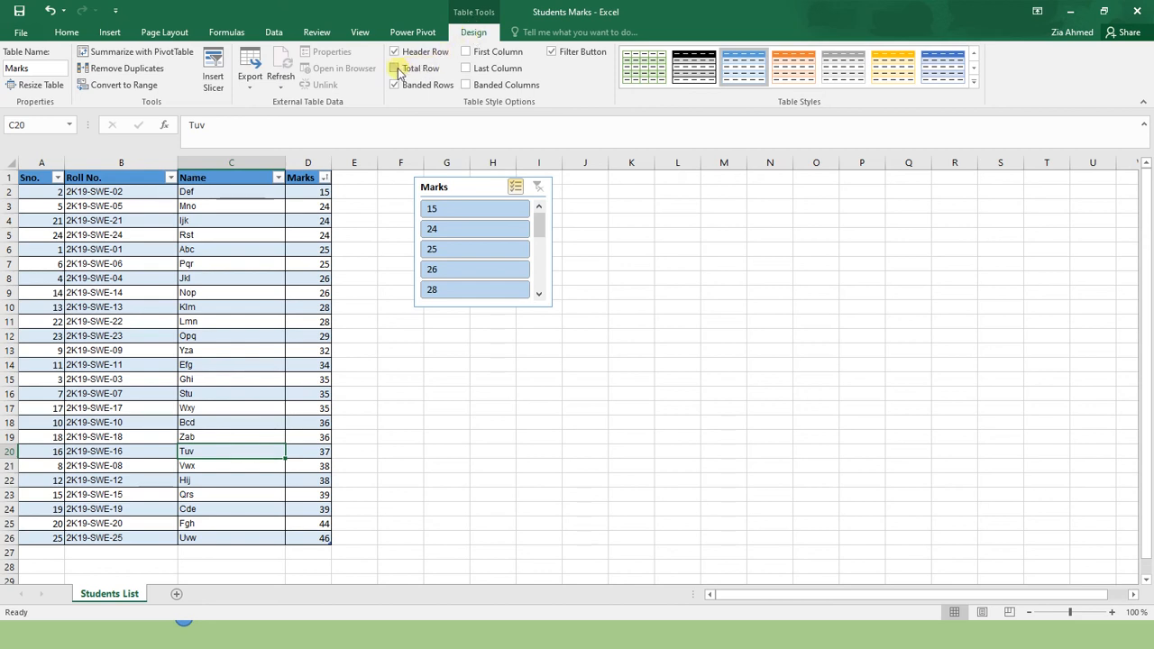
pyautogui.click(394, 68)
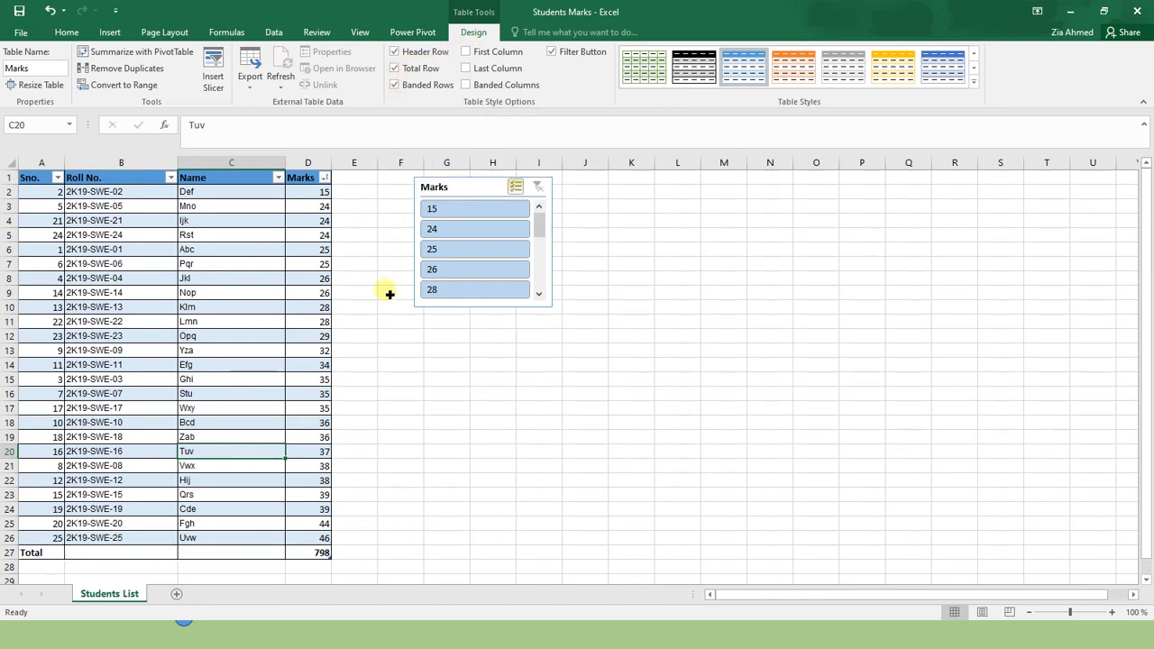
pyautogui.click(307, 551)
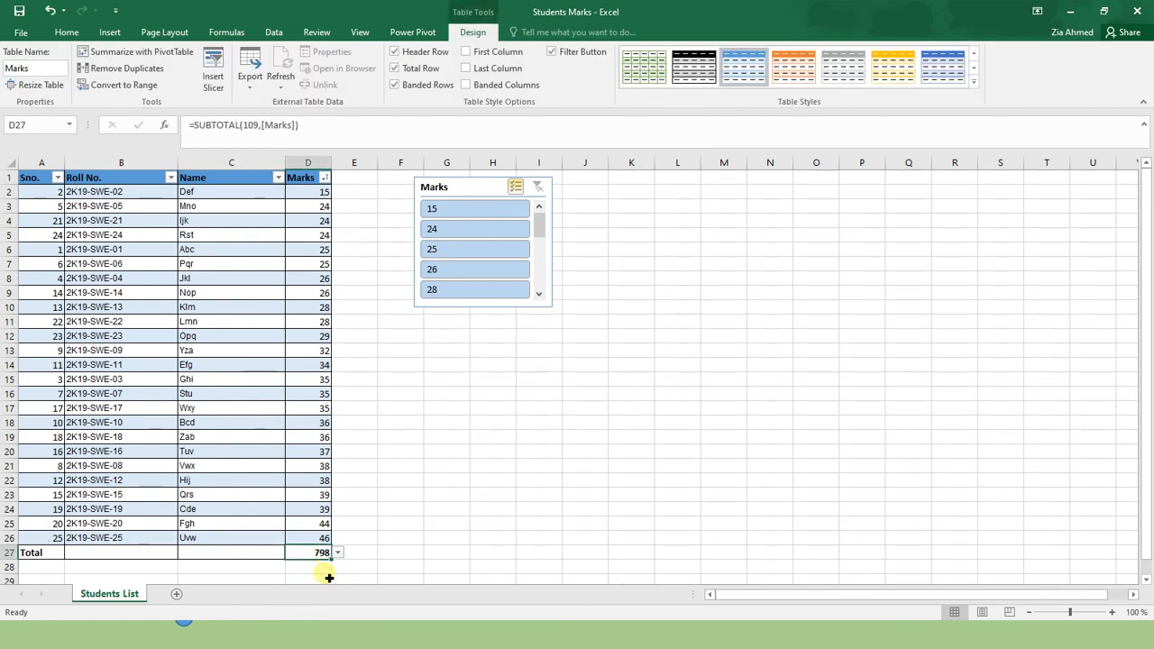
pyautogui.moveTo(316, 570)
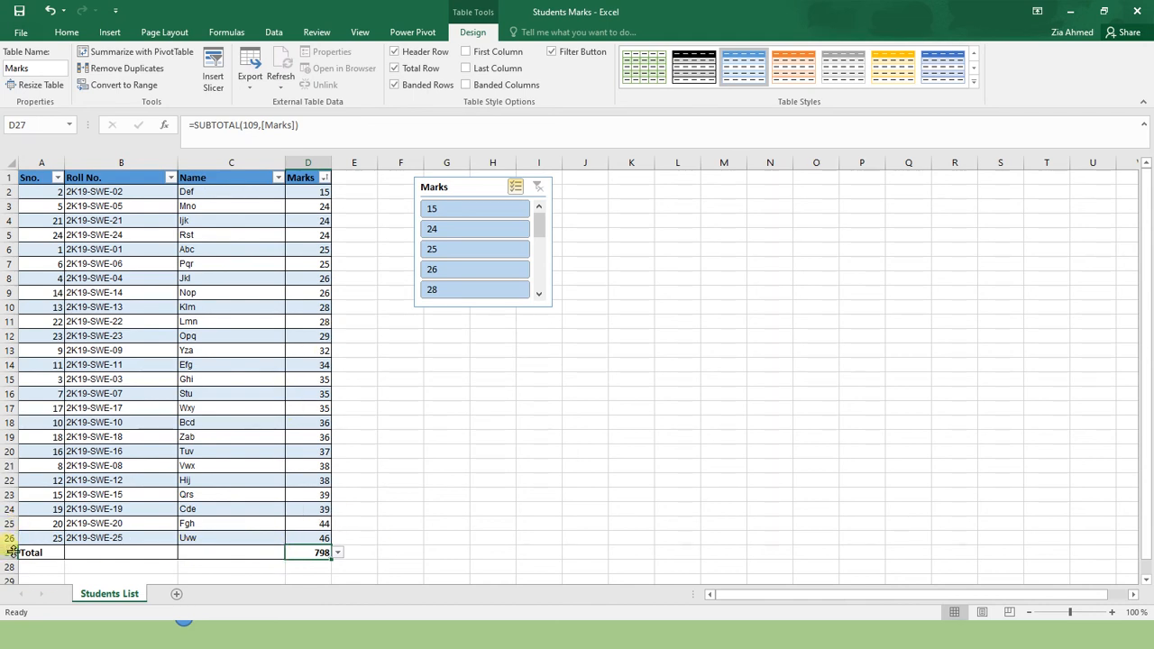
# Insert a row above the last student and enter the dummy student with mark 40, total now 838
pyautogui.rightClick(9, 537)
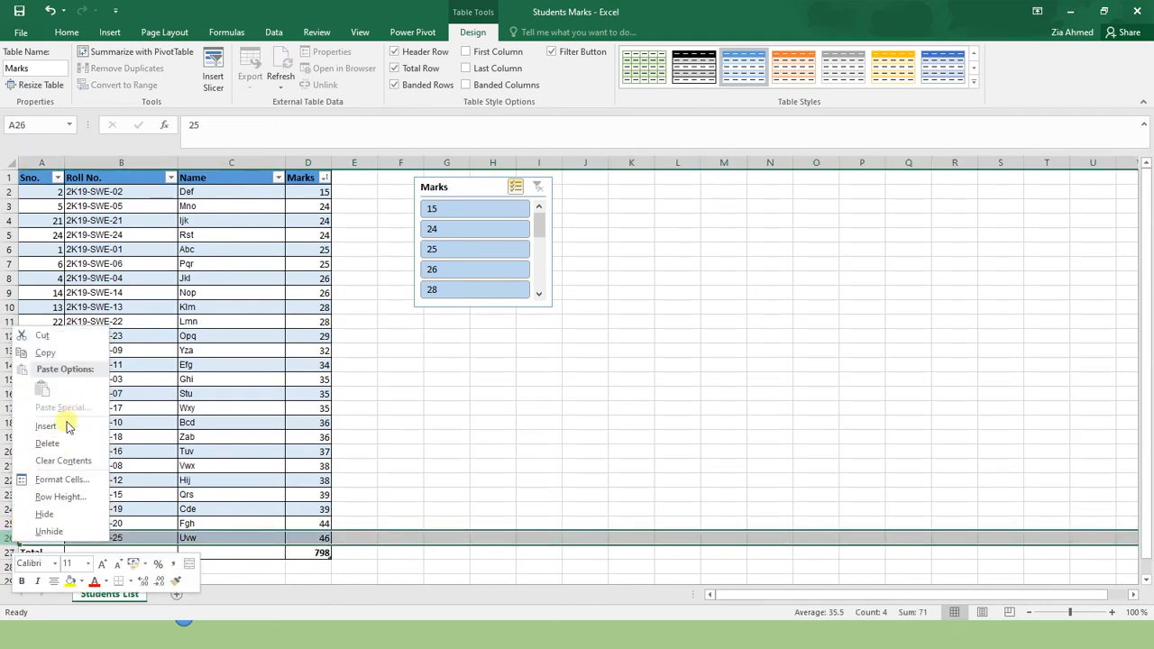
pyautogui.click(47, 426)
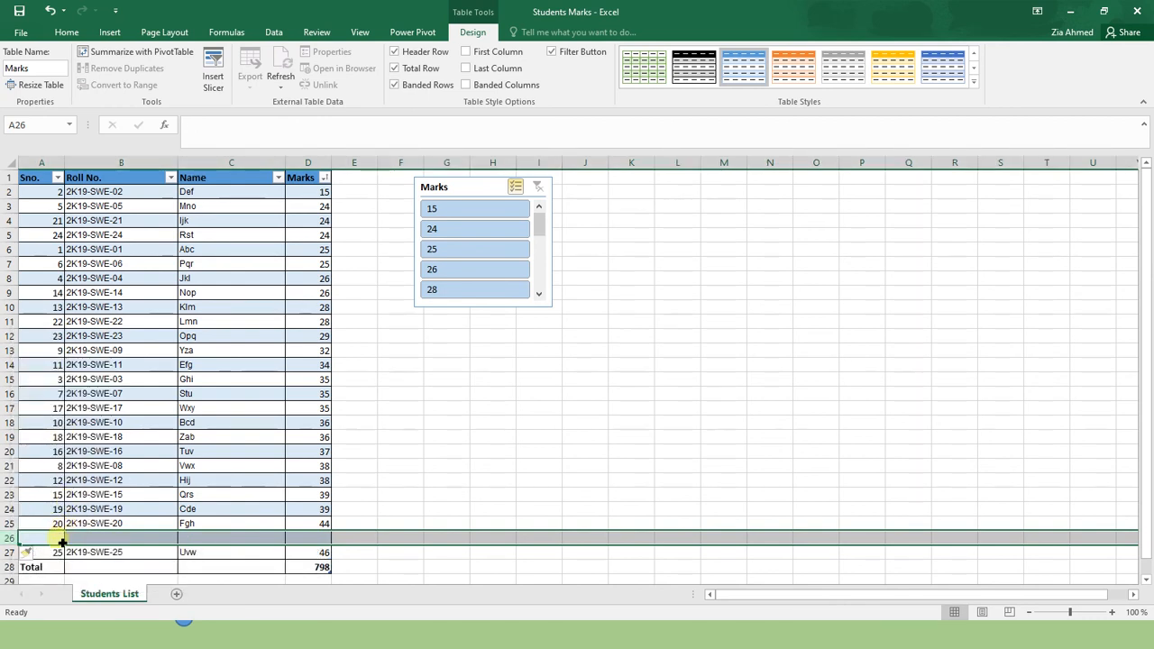
pyautogui.scroll(-3)
pyautogui.write('30')
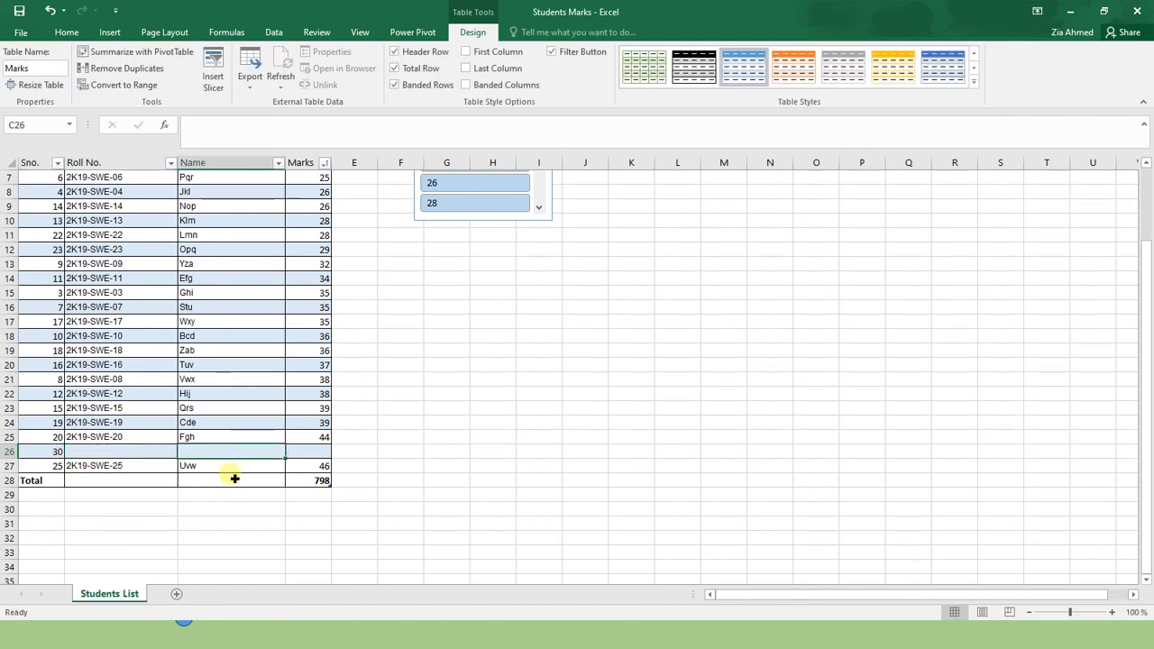
pyautogui.write('Def')
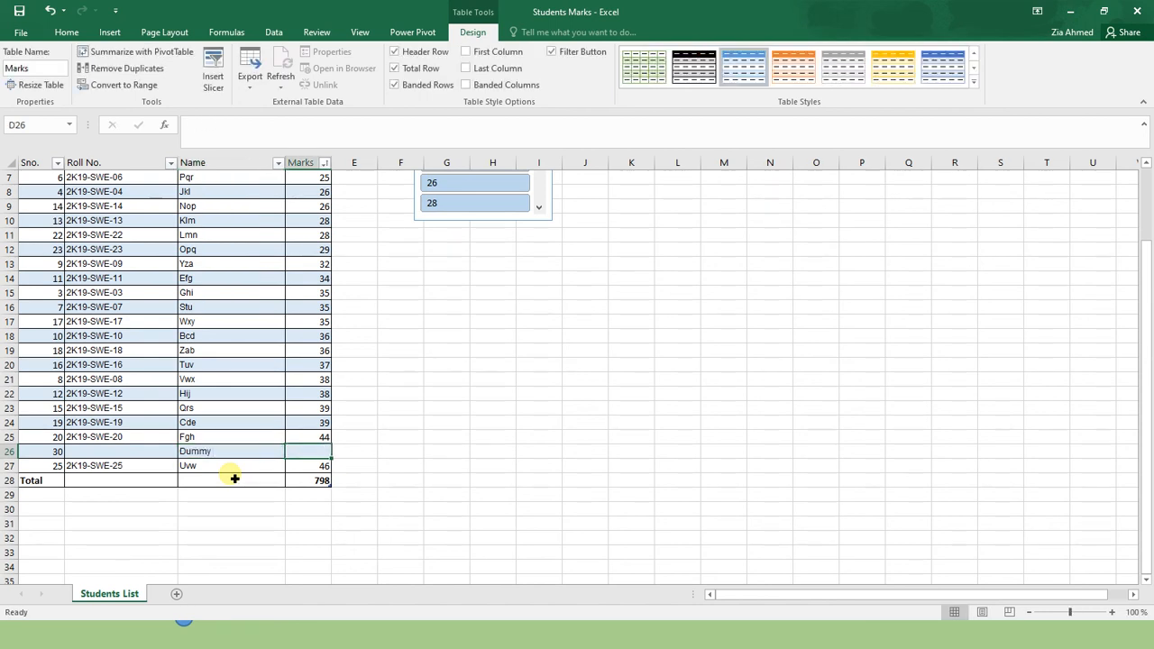
pyautogui.write('40')
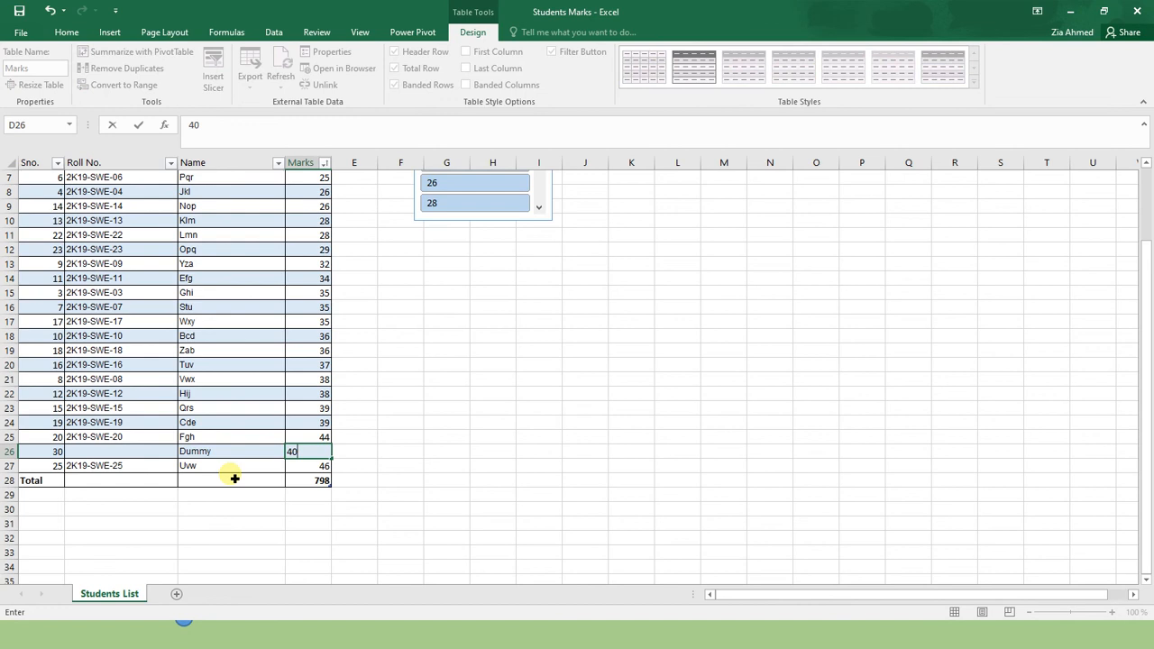
pyautogui.press('Return')
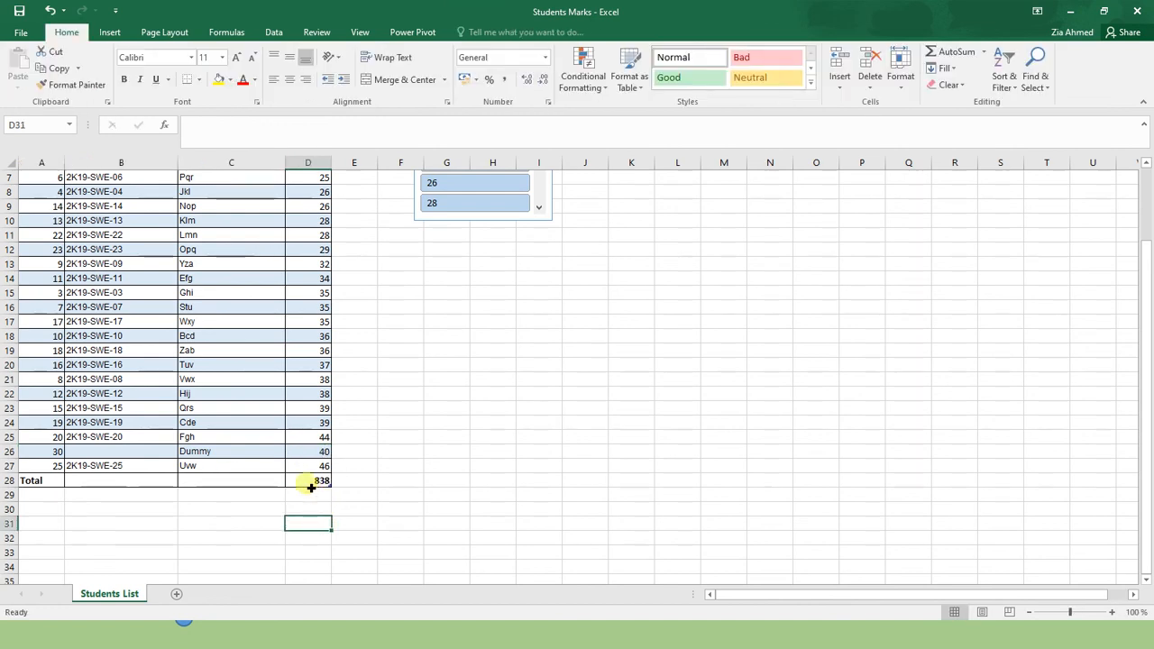
pyautogui.click(307, 479)
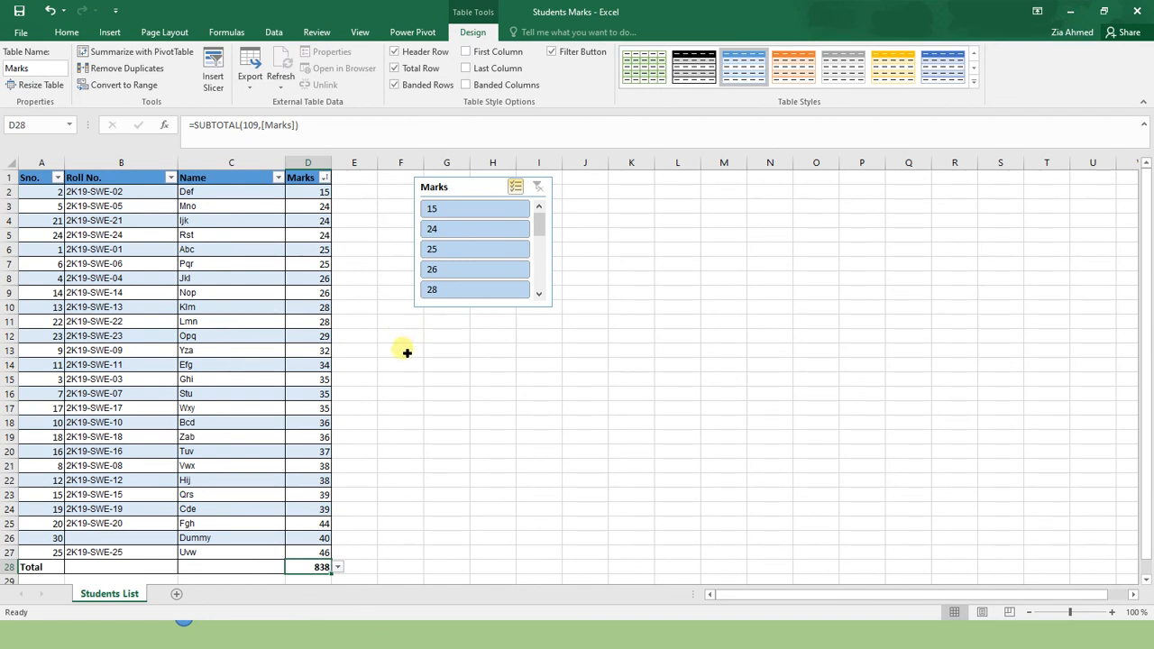
pyautogui.moveTo(388, 353)
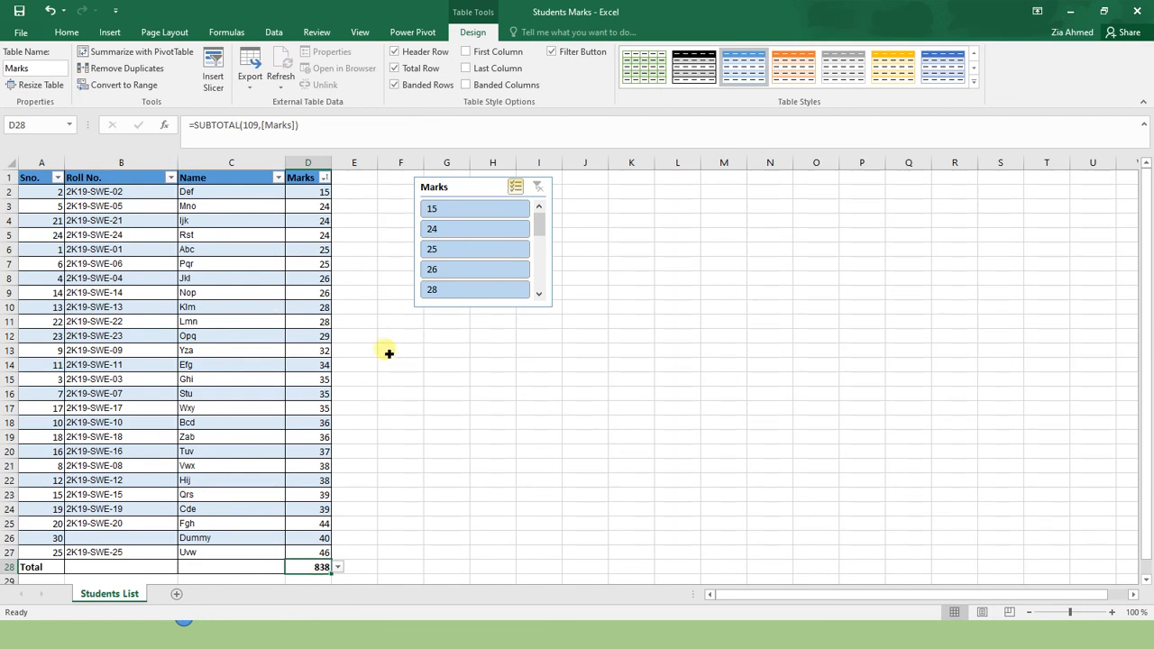
pyautogui.rightClick(455, 195)
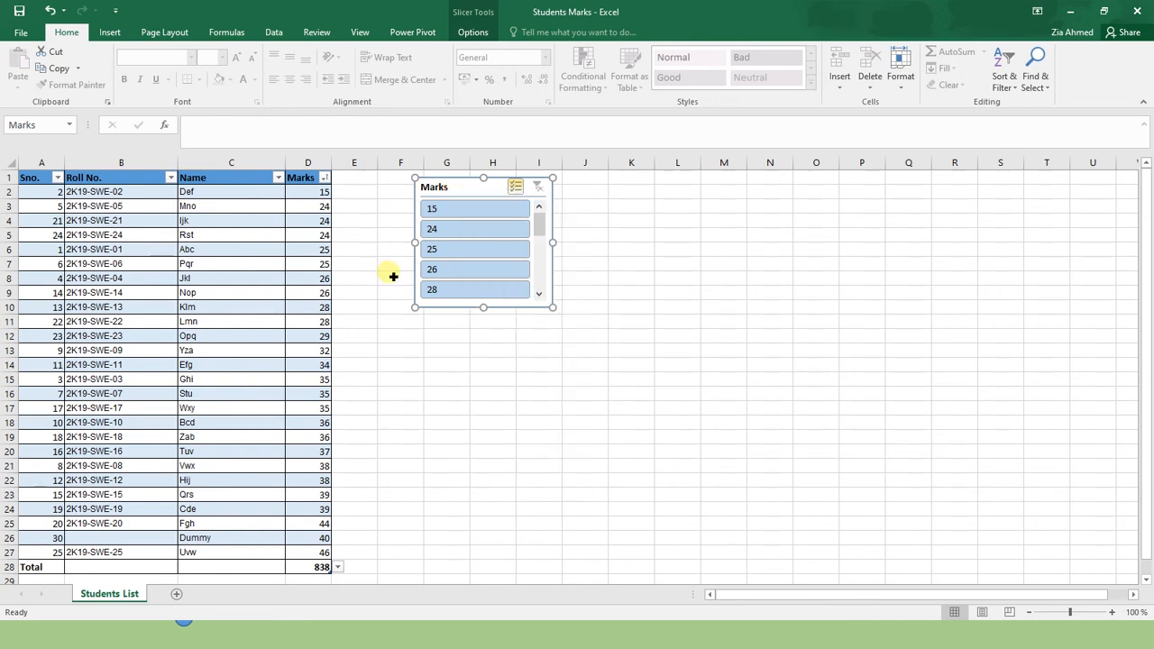
pyautogui.moveTo(213, 334)
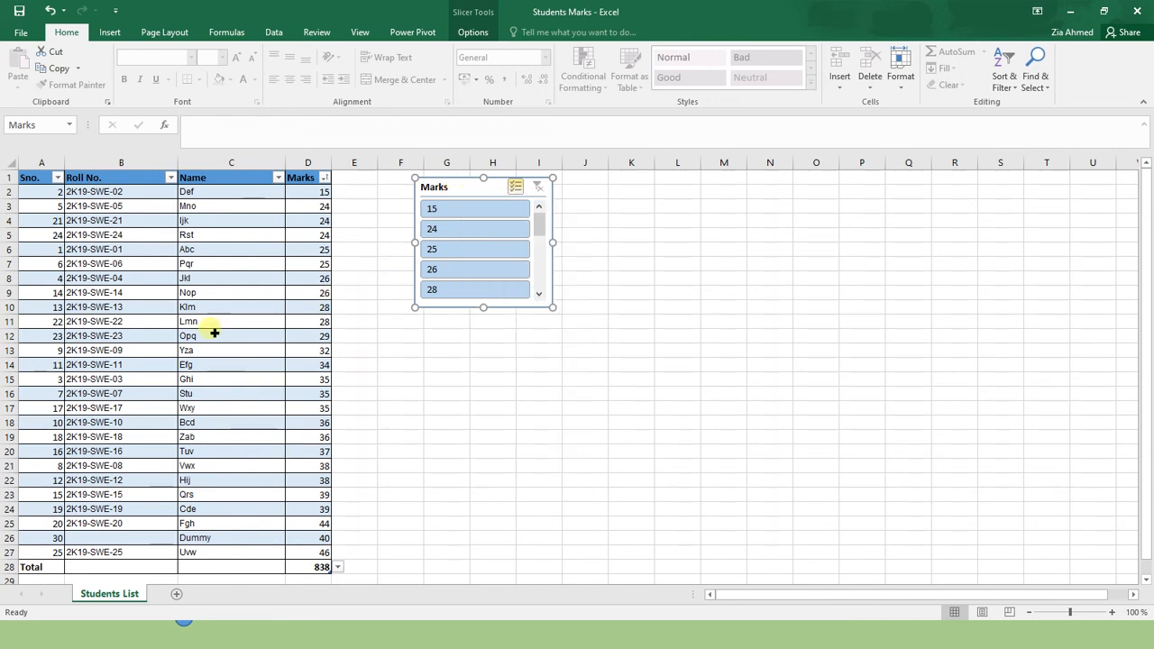
# Convert the Marks table to a normal range via Table Tools Design, confirming with Yes
pyautogui.click(231, 321)
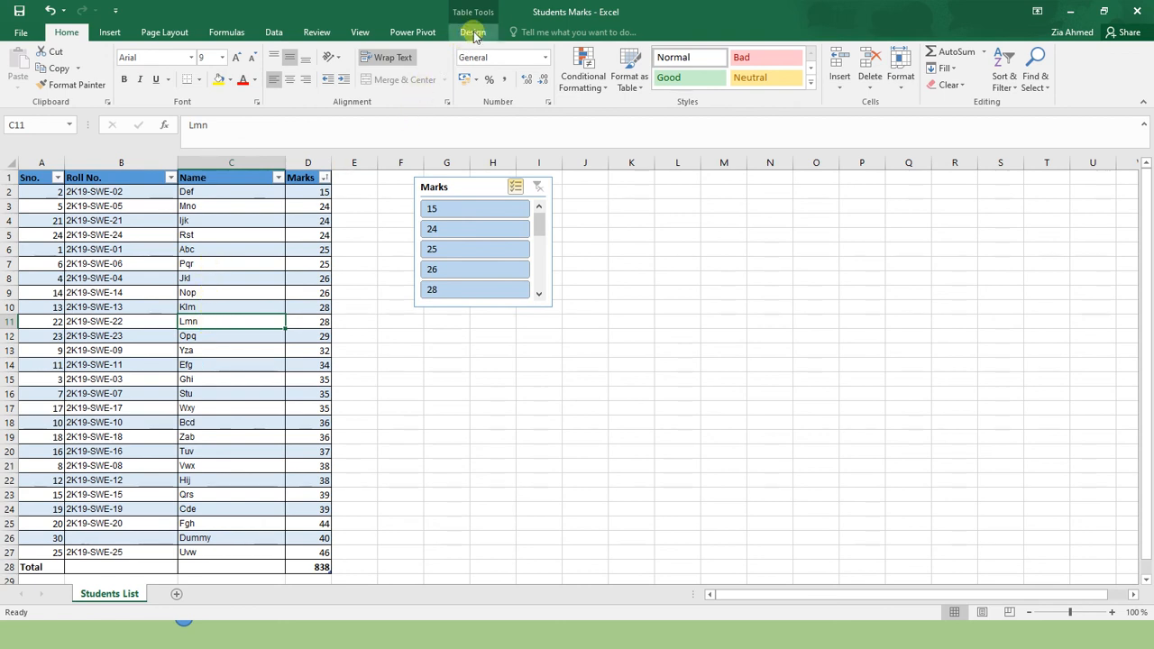
pyautogui.click(473, 33)
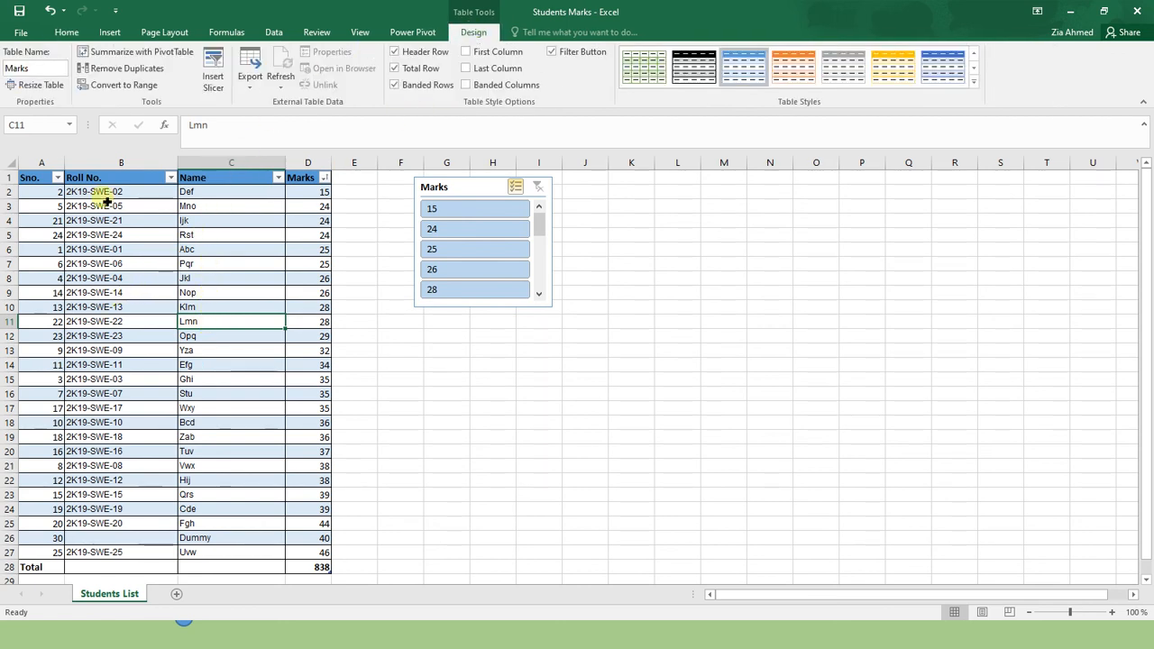
pyautogui.click(123, 85)
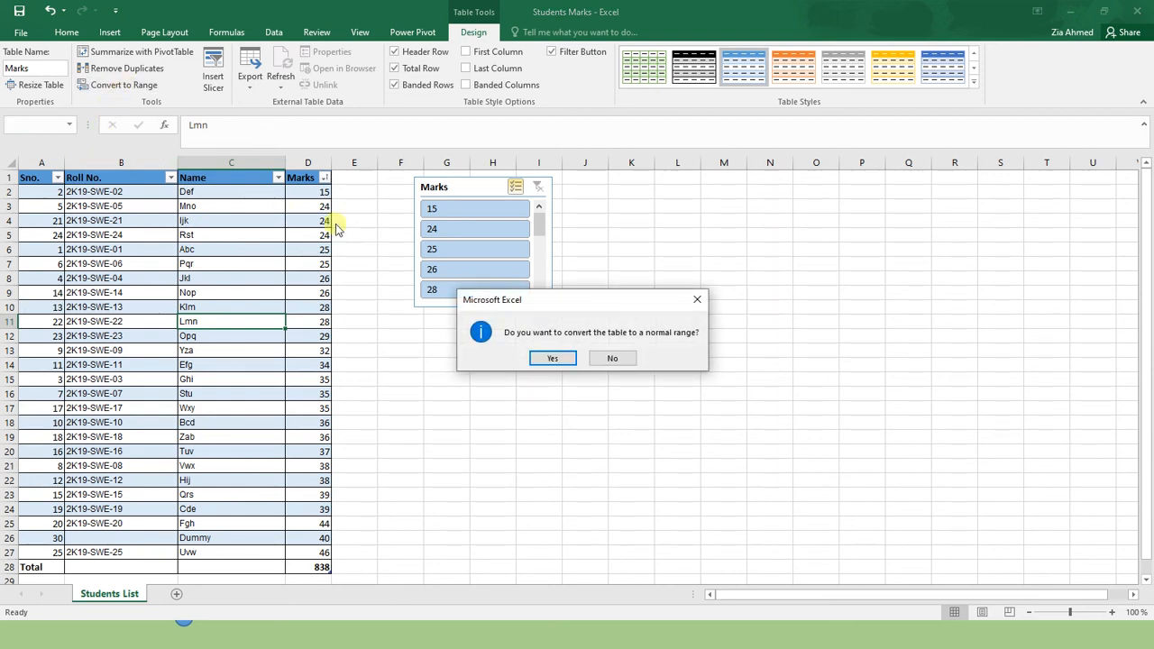
pyautogui.click(552, 357)
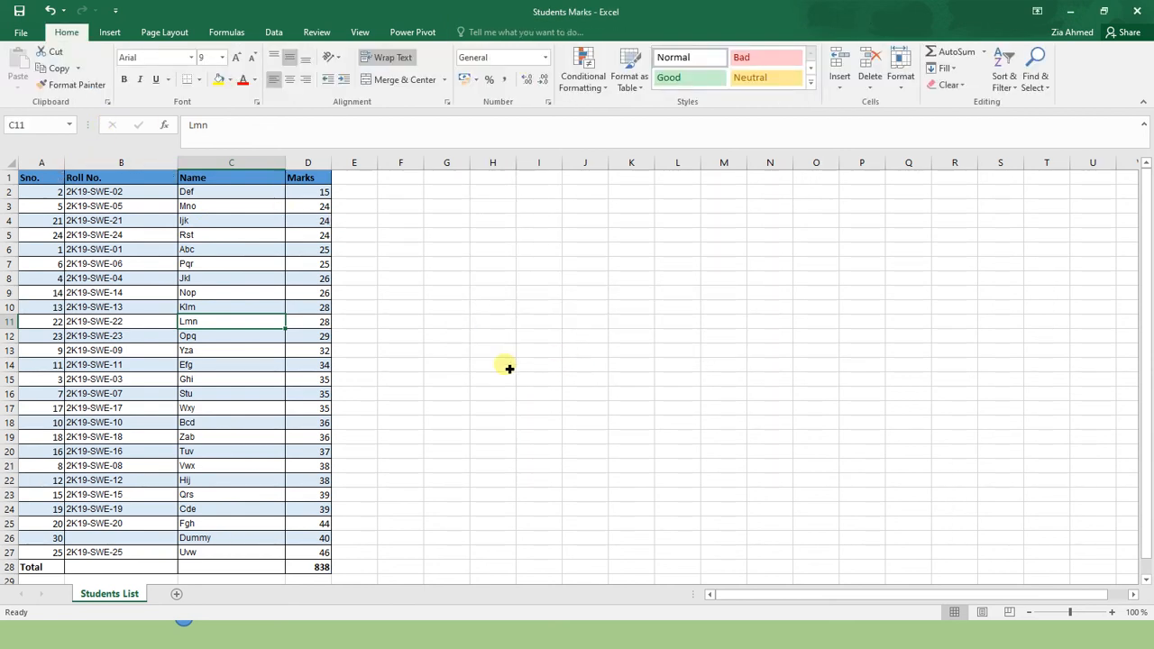
pyautogui.click(231, 407)
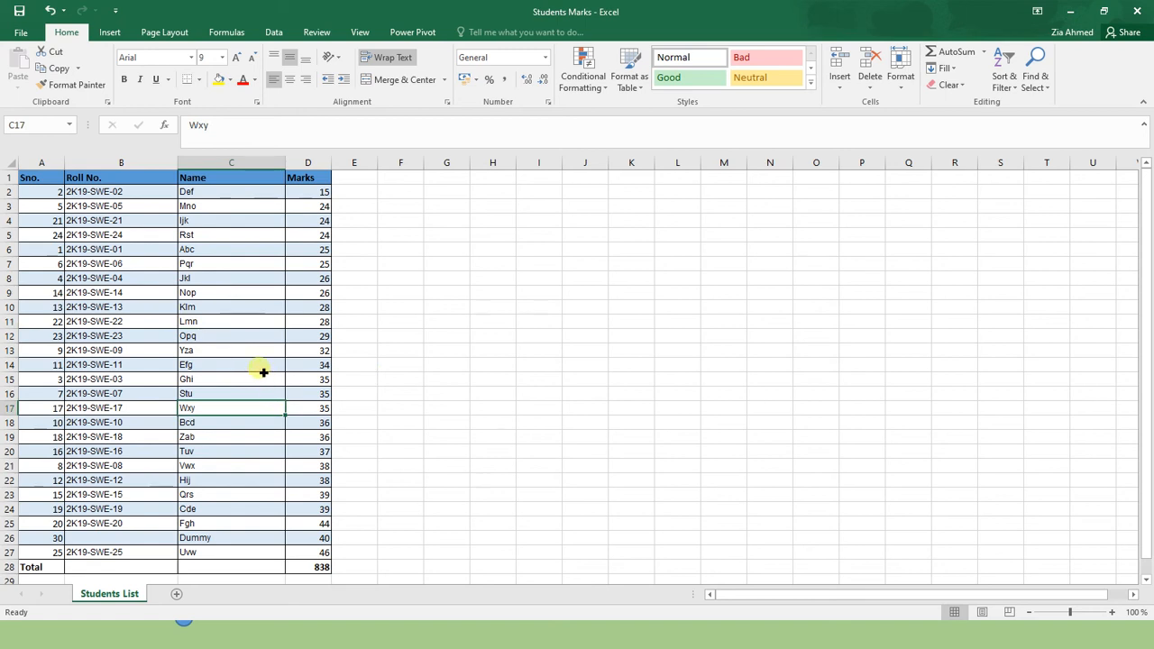
pyautogui.moveTo(287, 538)
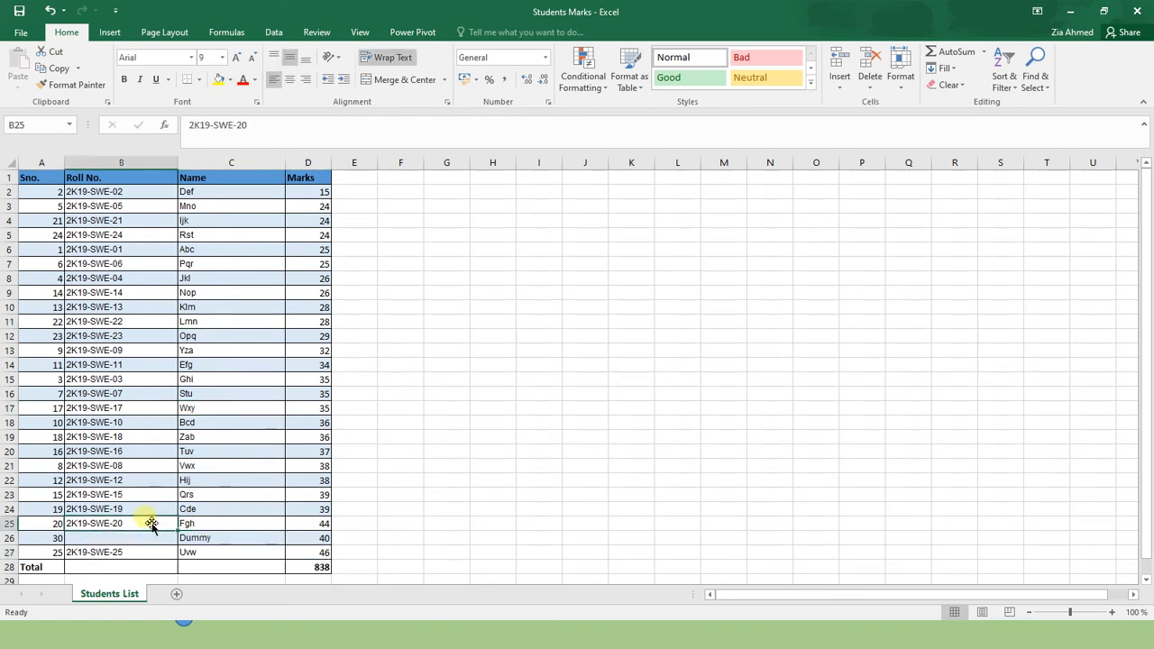
pyautogui.moveTo(429, 440)
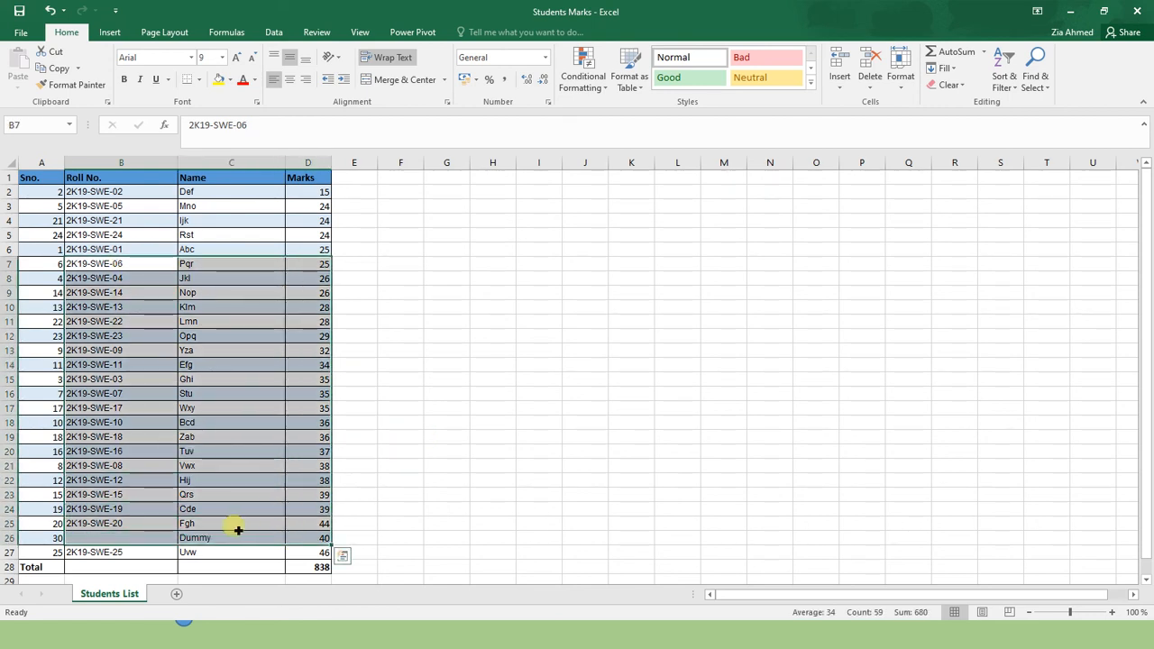
pyautogui.click(231, 523)
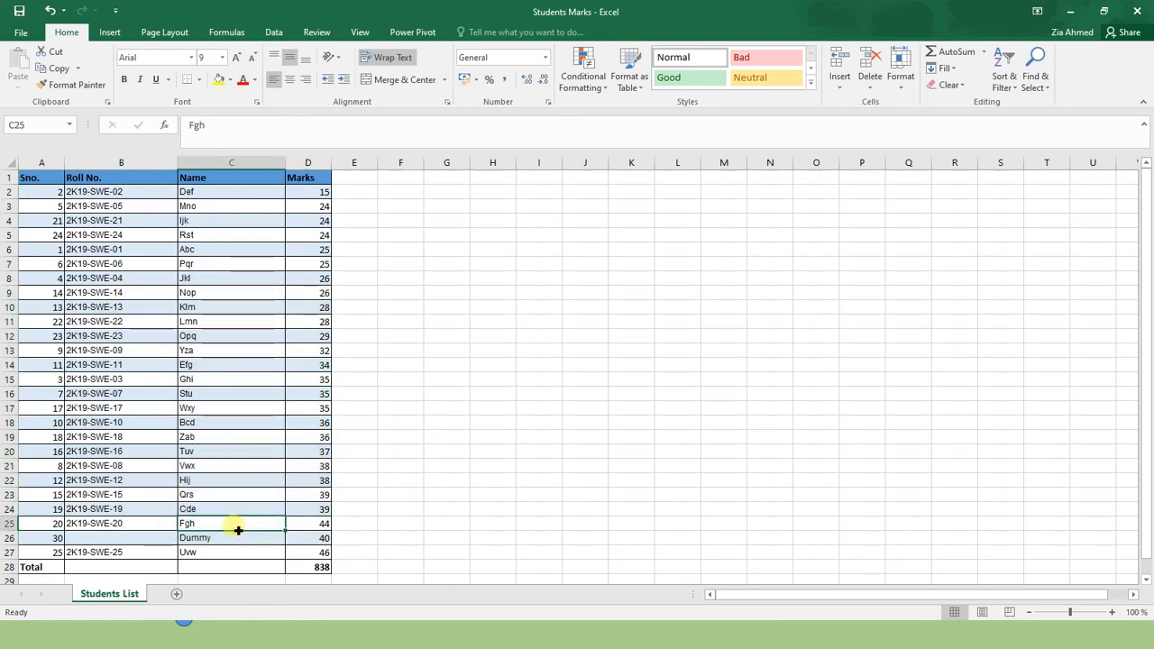